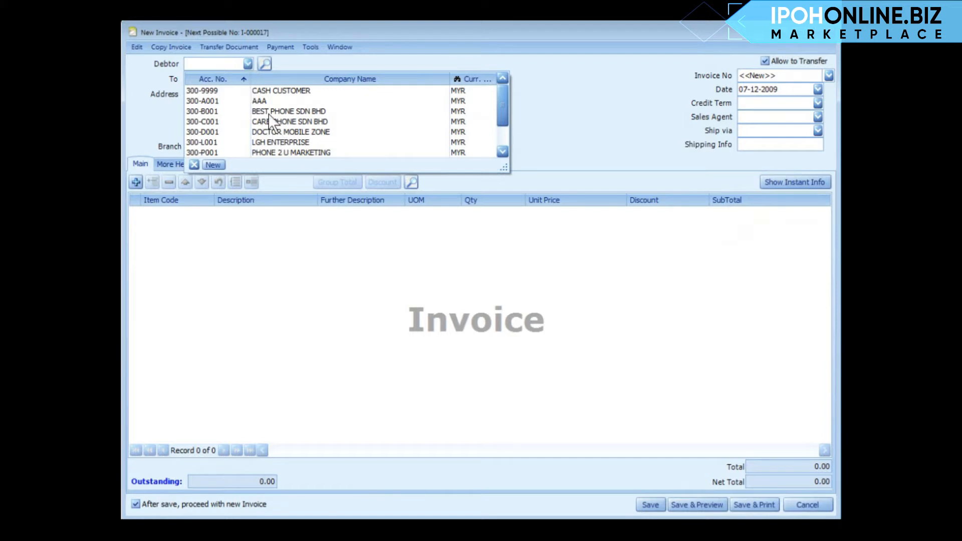
Choose debtor 300-B001 BEST PHONE SDN BHD so address, Net 30 days and agent TEH fill in
left_click(294, 111)
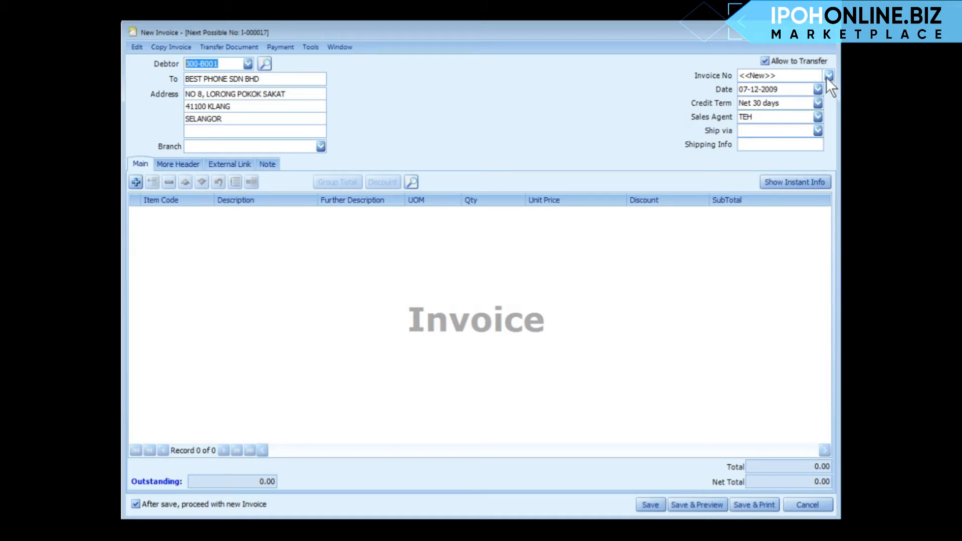
left_click(828, 76)
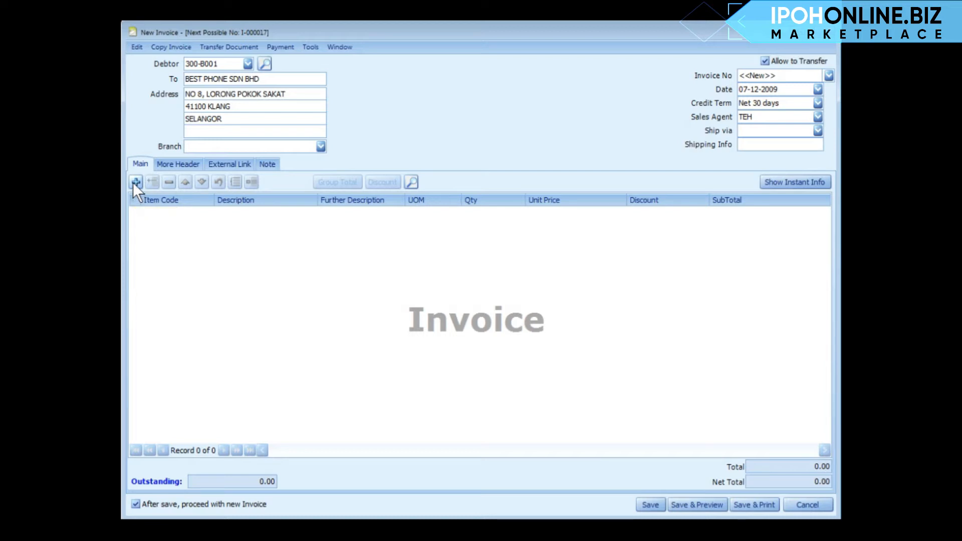
Add item lines ITEM A, MAXIS100 reload card, MOTOROLA A1200 and SAMSUNG SGH-E570, totalling 3,181.00
left_click(135, 181)
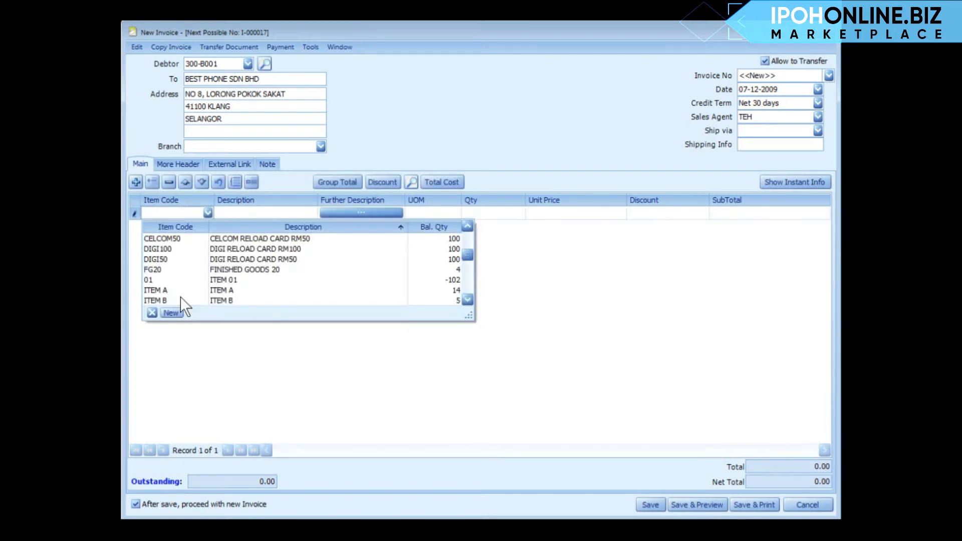
double_click(156, 291)
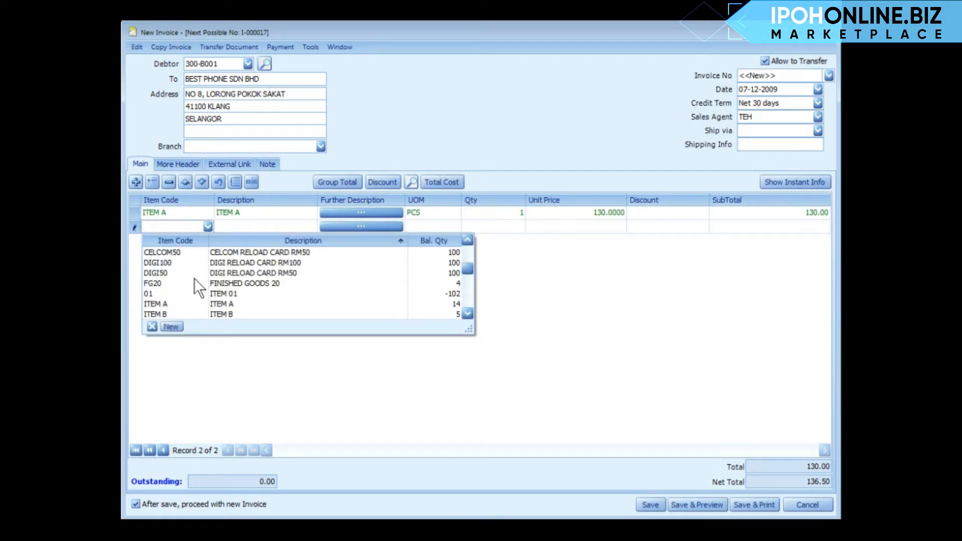
type("MAXIS100")
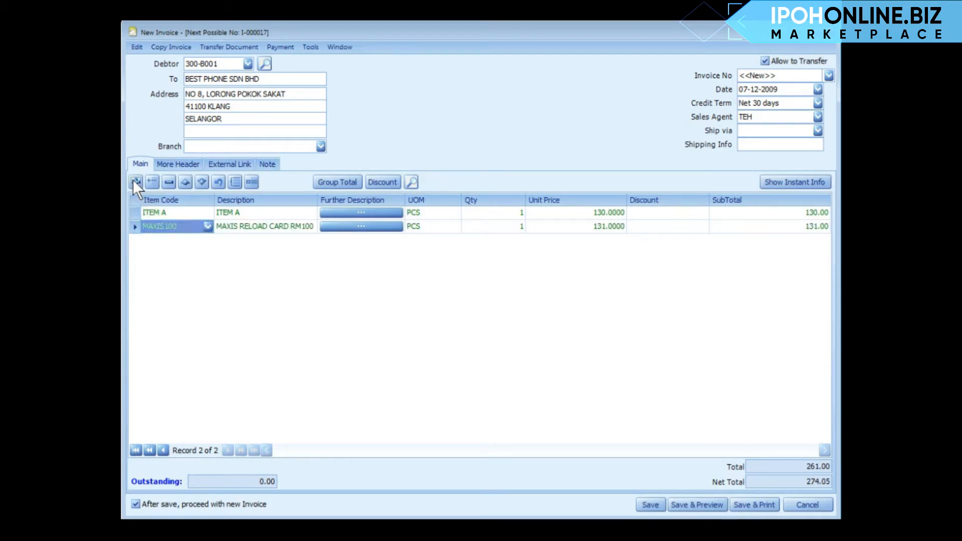
left_click(135, 181)
type("M1200")
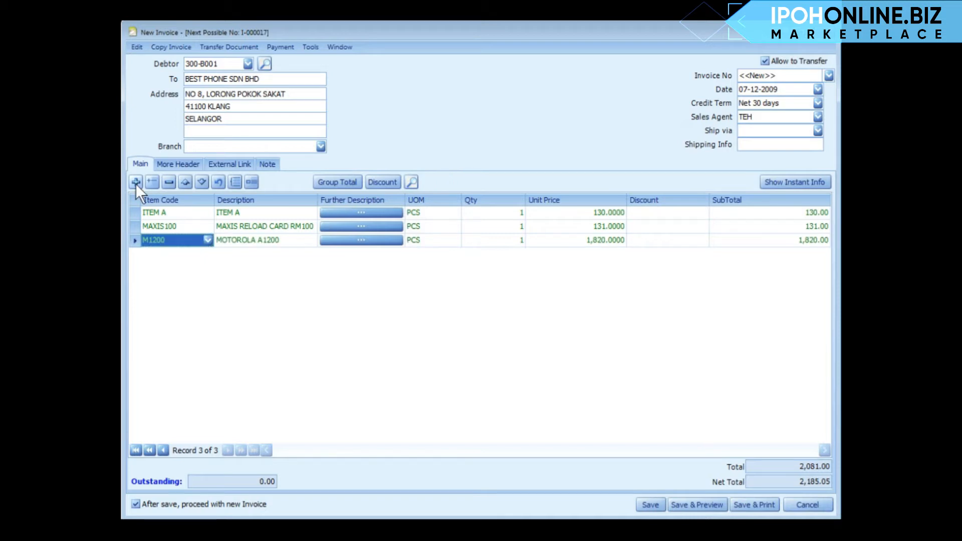
left_click(136, 182)
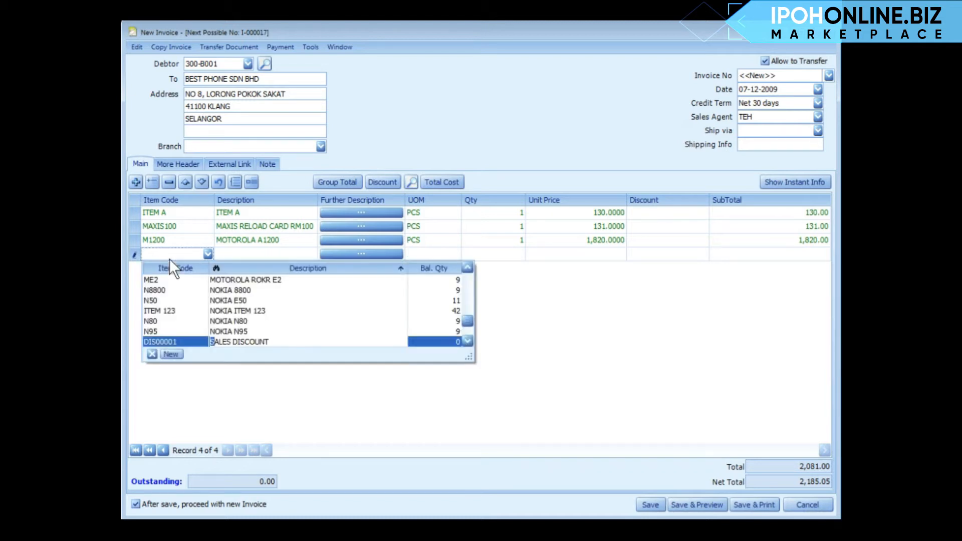
scroll("down", 3)
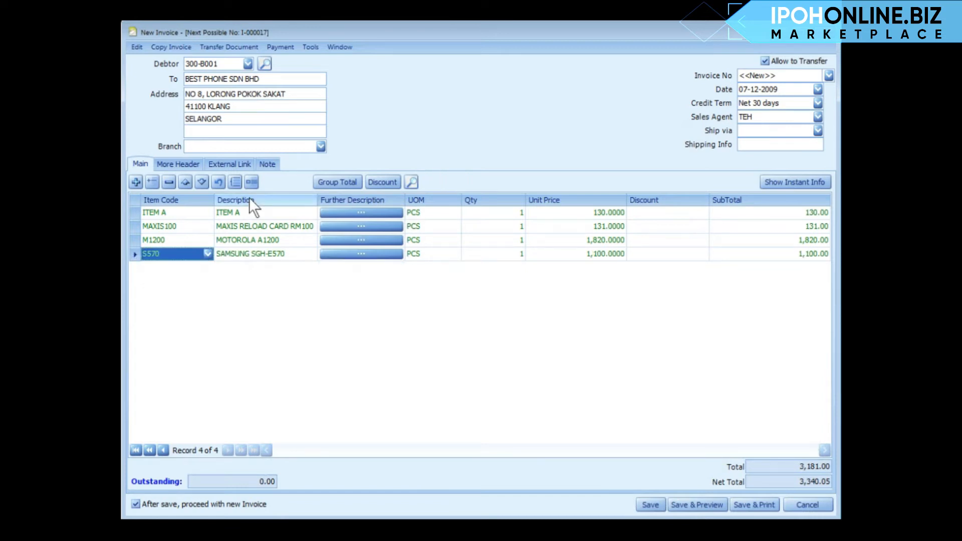
mouse_move(385, 204)
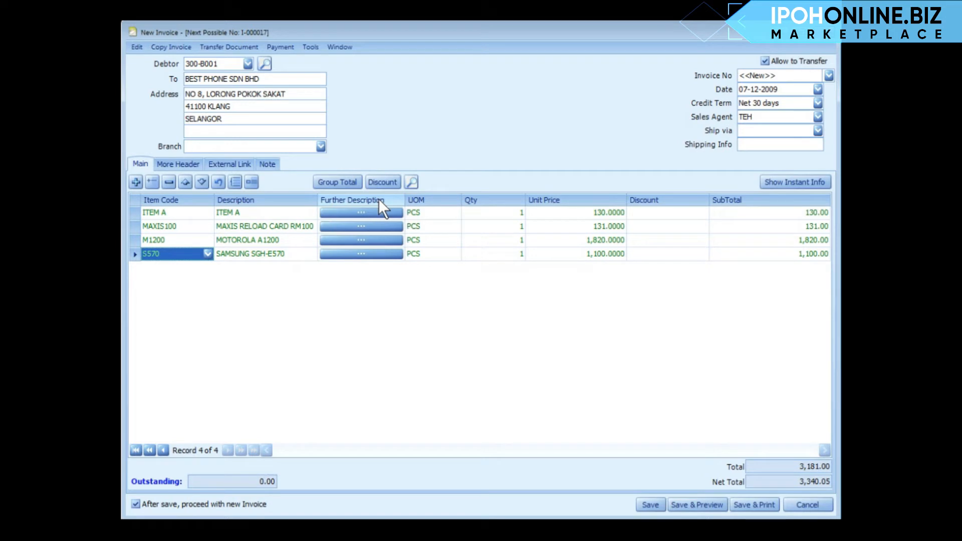
mouse_move(517, 222)
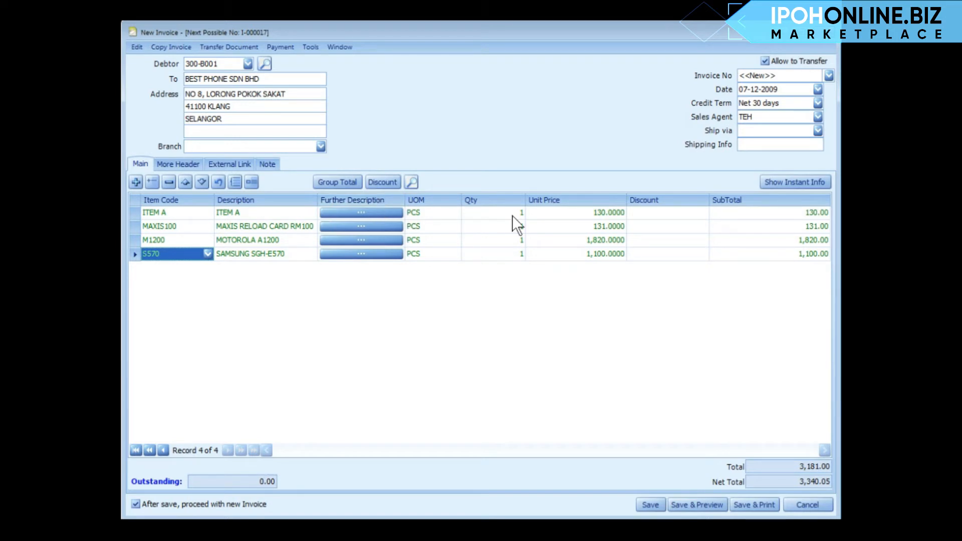
left_click(135, 449)
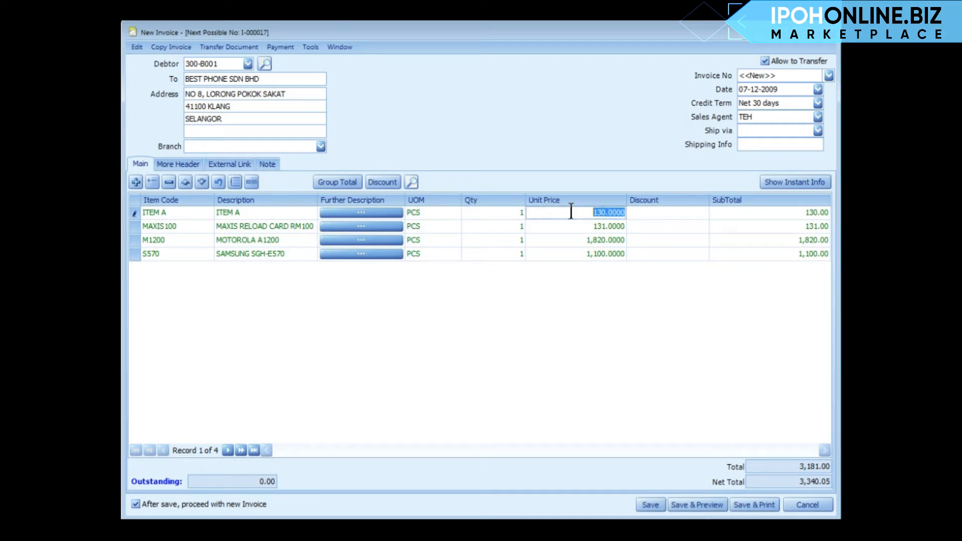
left_click(665, 212)
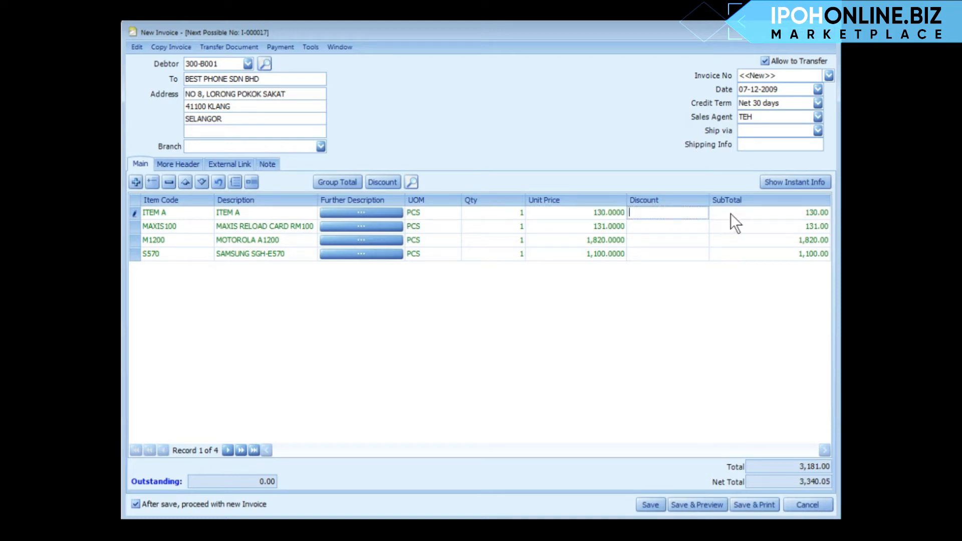
left_click(766, 212)
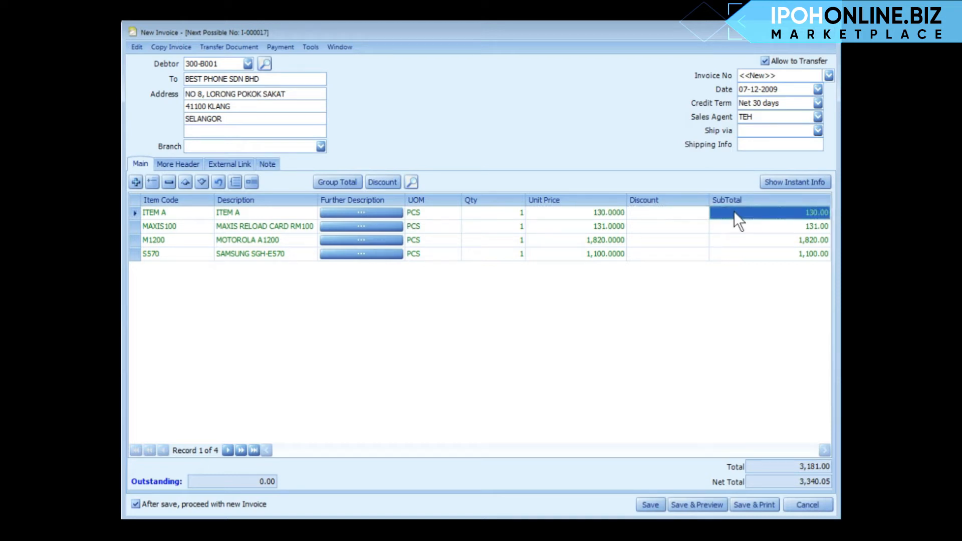
mouse_move(152, 181)
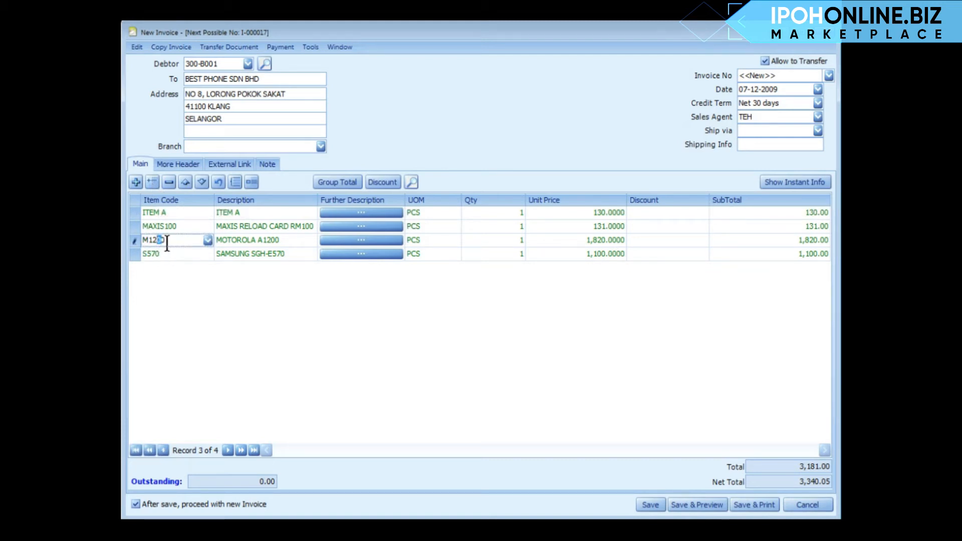
Insert and remove a blank row, then move the MOTOROLA A1200 line to the top
left_click(152, 182)
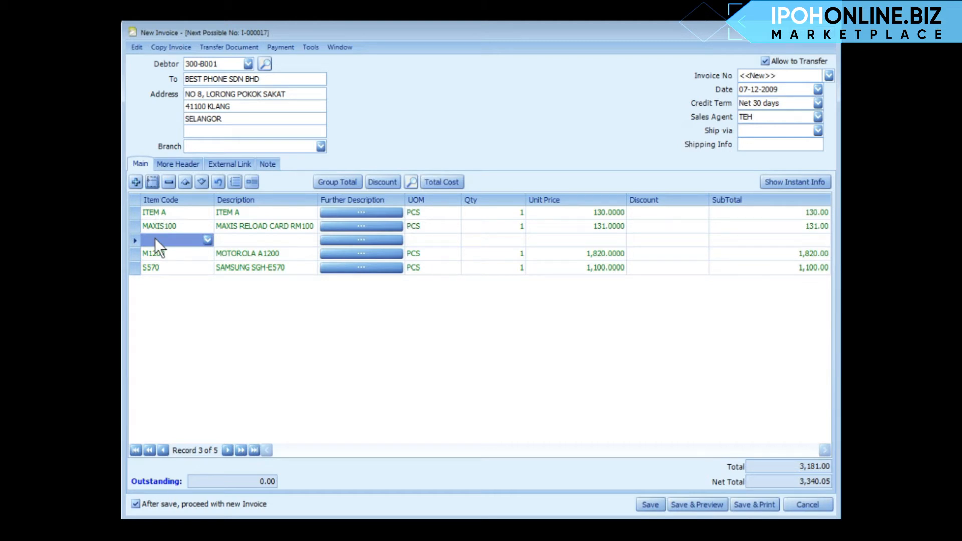
mouse_move(168, 182)
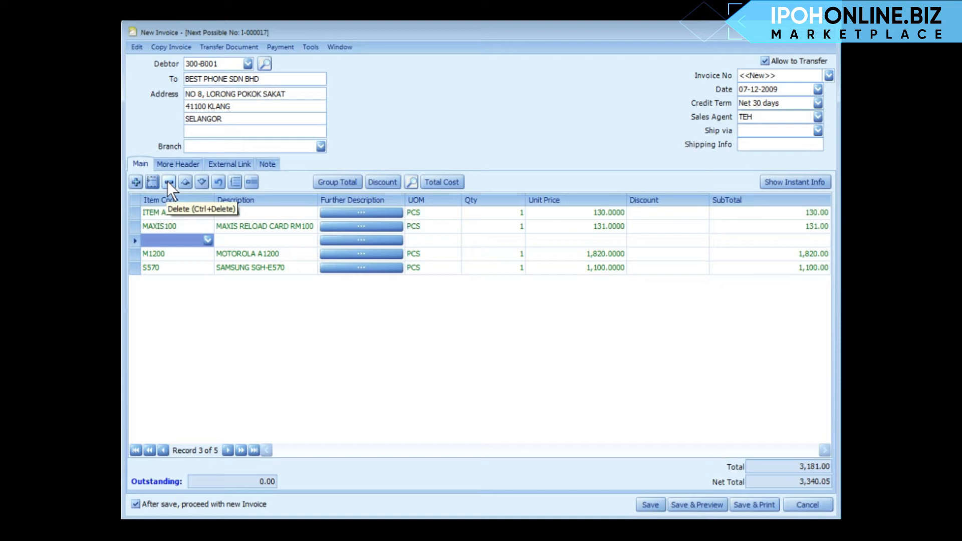
left_click(168, 181)
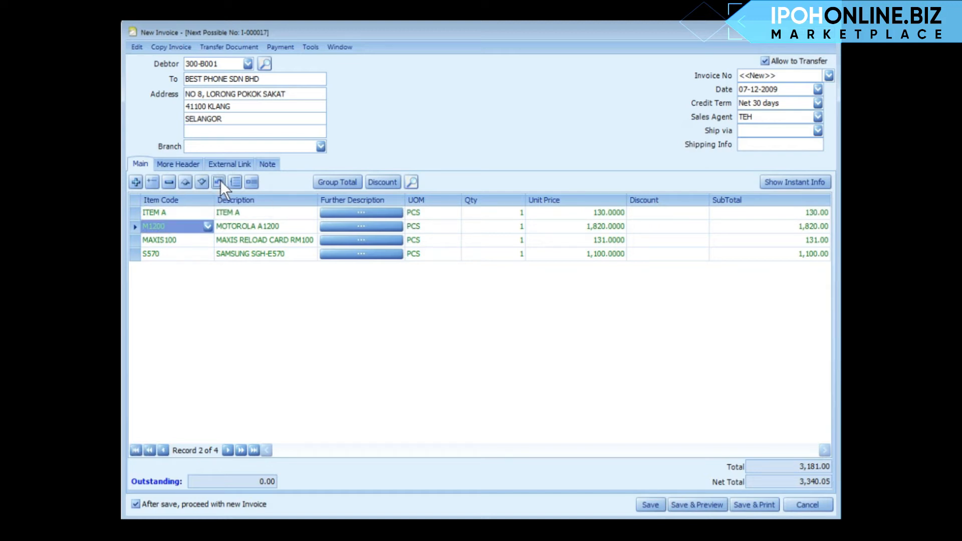
left_click(218, 182)
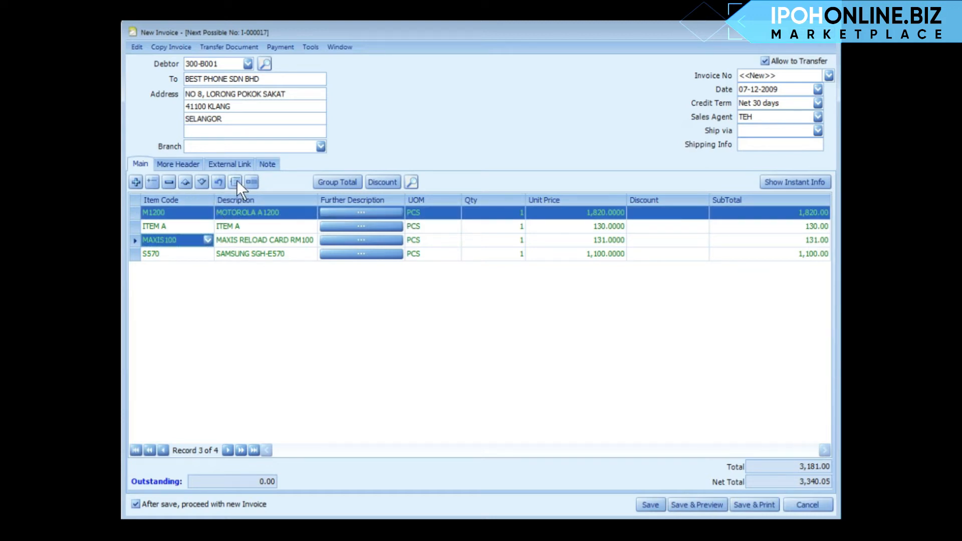
mouse_move(250, 182)
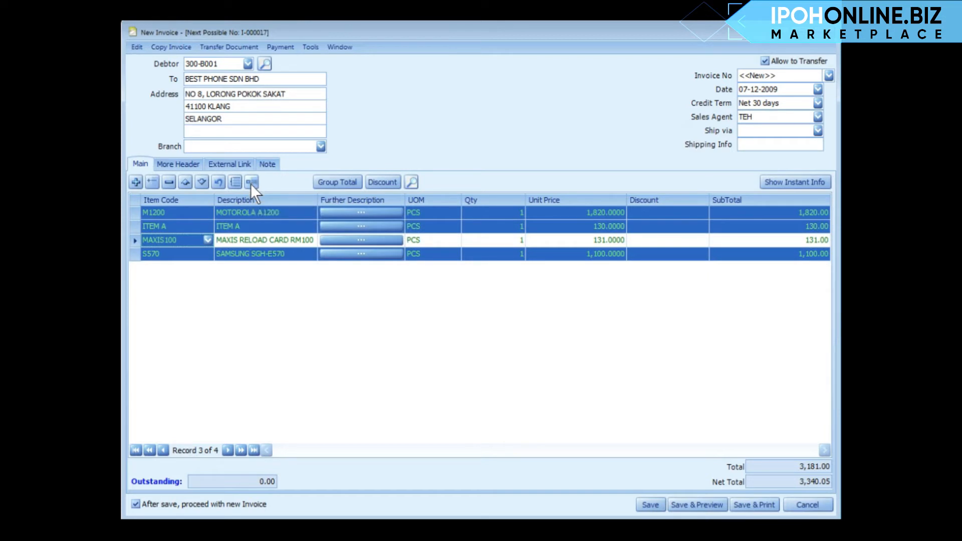
Bulk update all four lines to quantity 4, raising the net total to 13,360.20
left_click(250, 181)
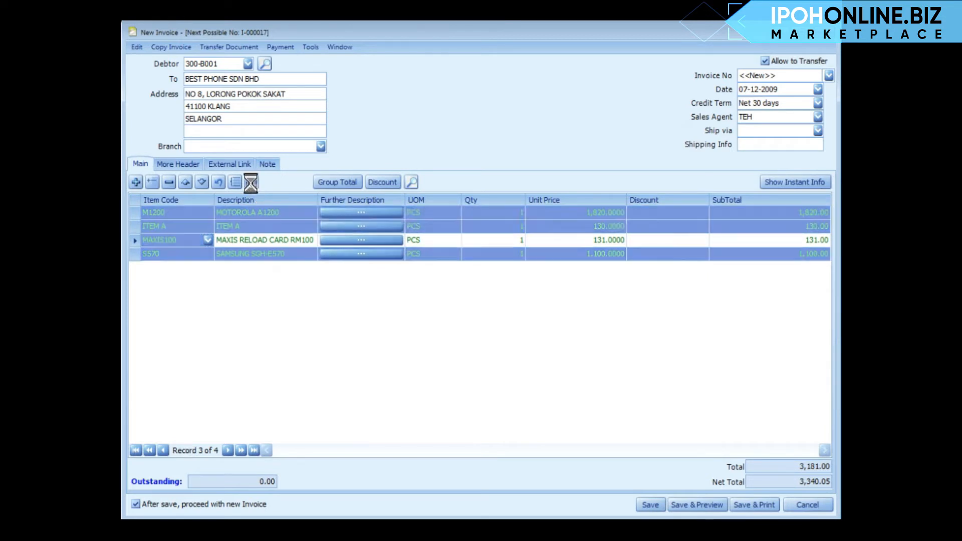
left_click(248, 181)
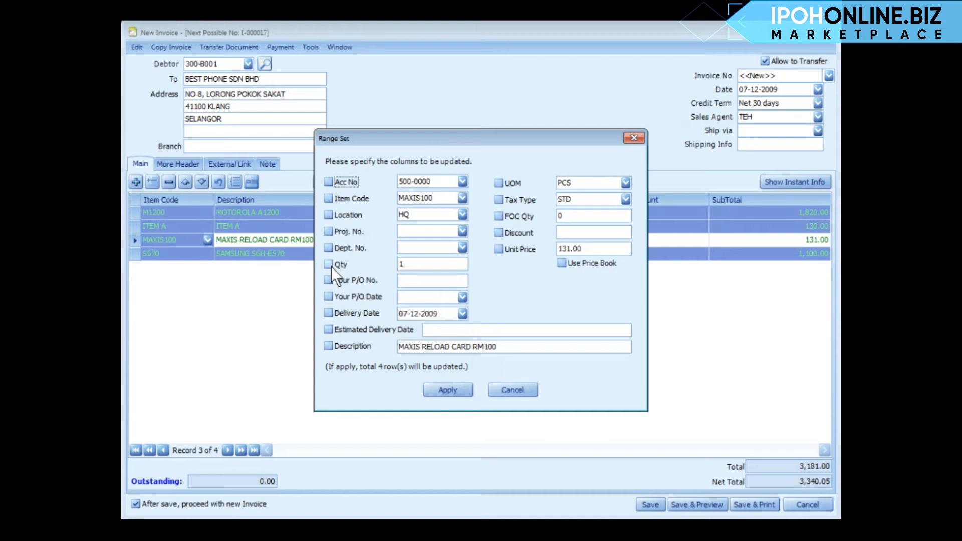
left_click(329, 264)
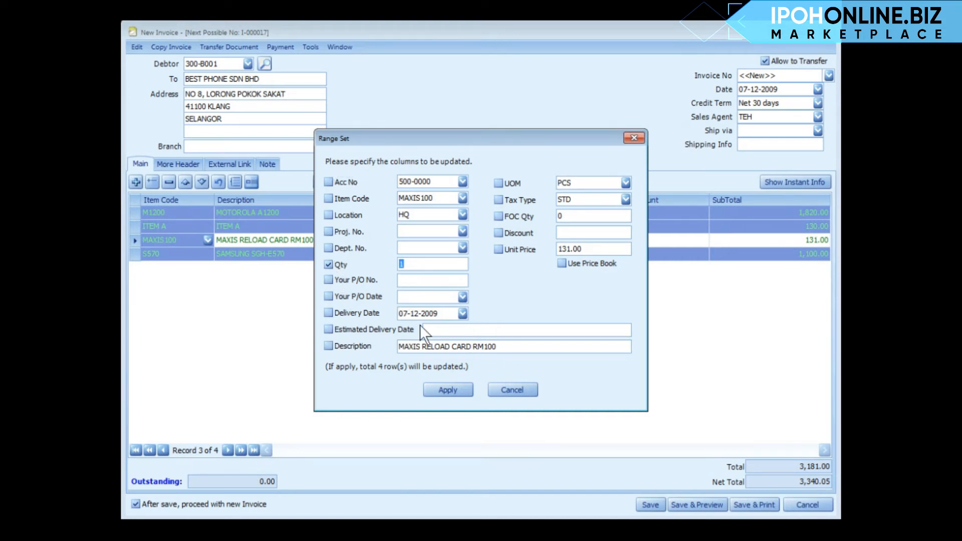
left_click(447, 390)
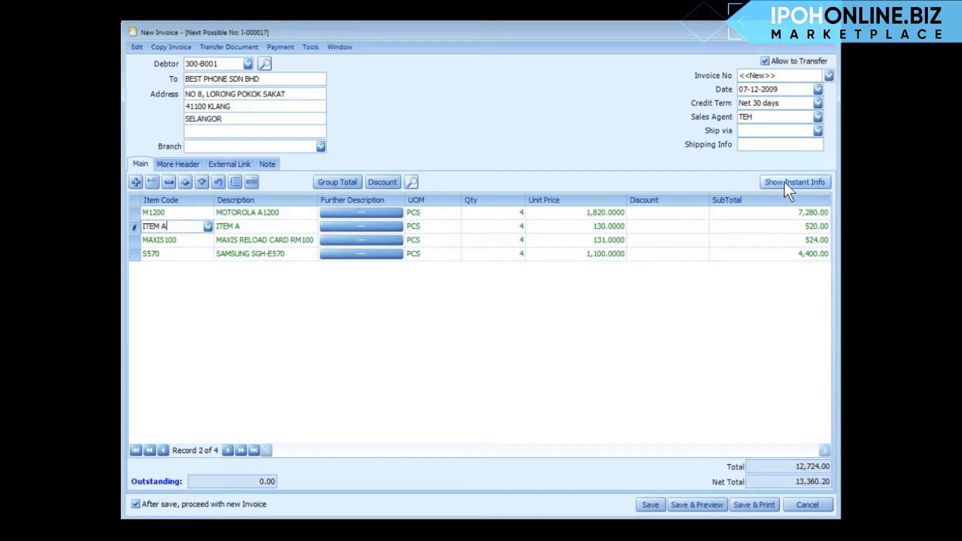
Review ITEM A's price history, aging and item replacements in the instant info panel, then hide it
left_click(794, 181)
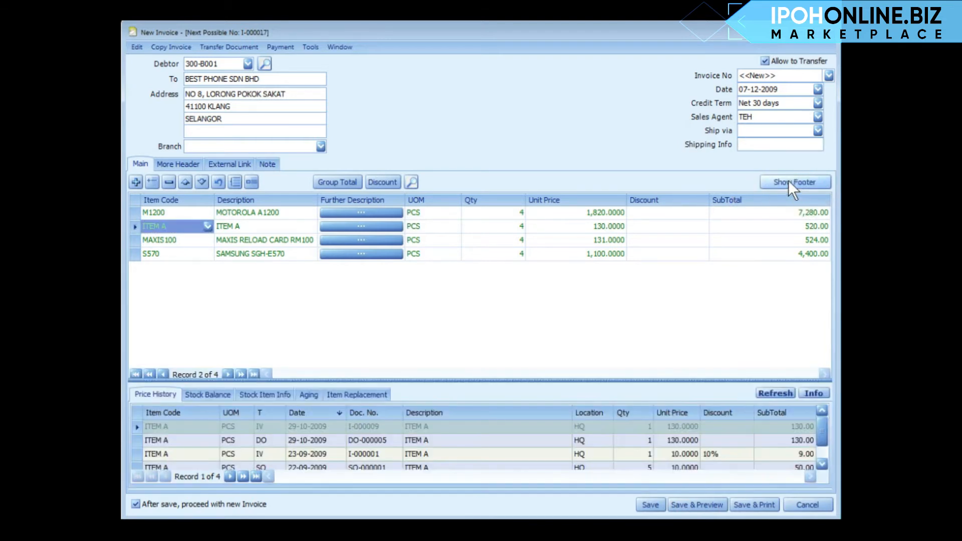
mouse_move(791, 195)
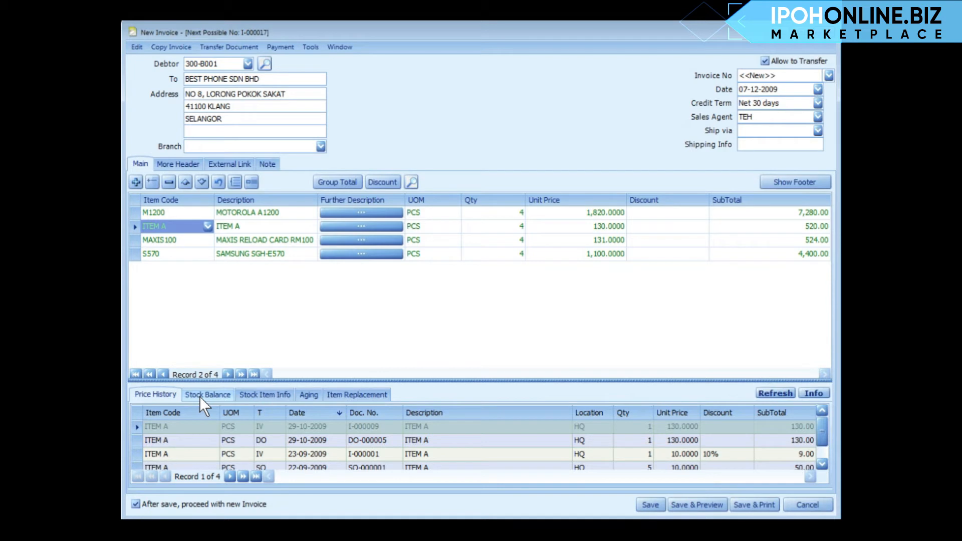
left_click(307, 395)
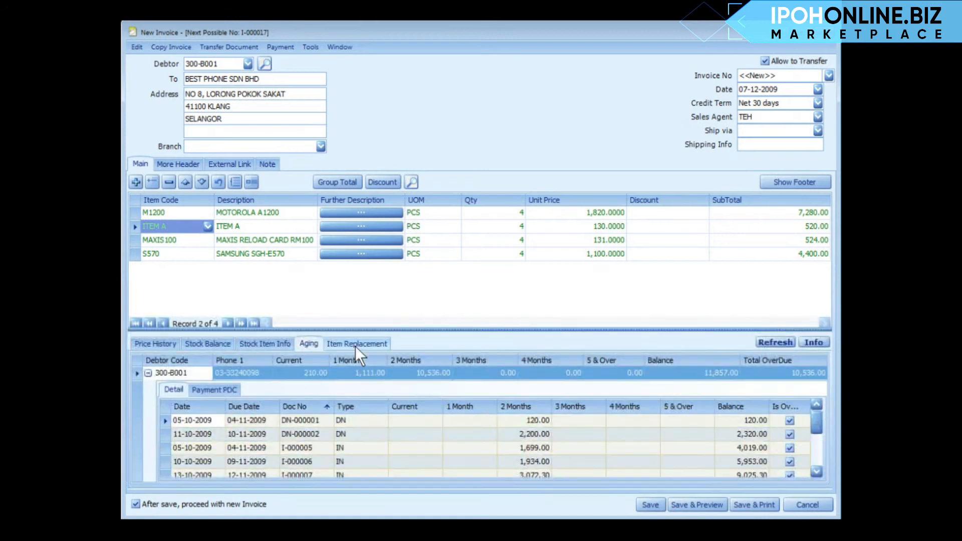
left_click(356, 342)
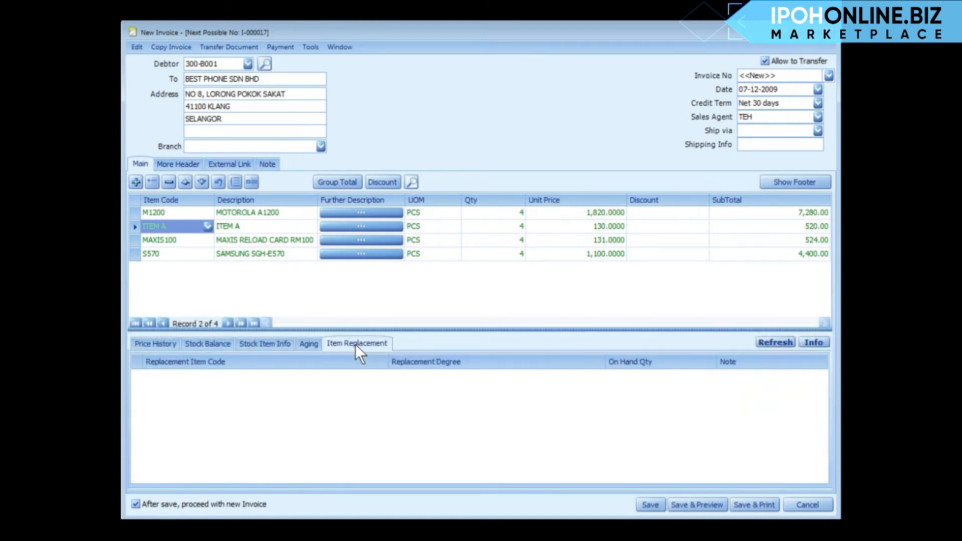
left_click(794, 182)
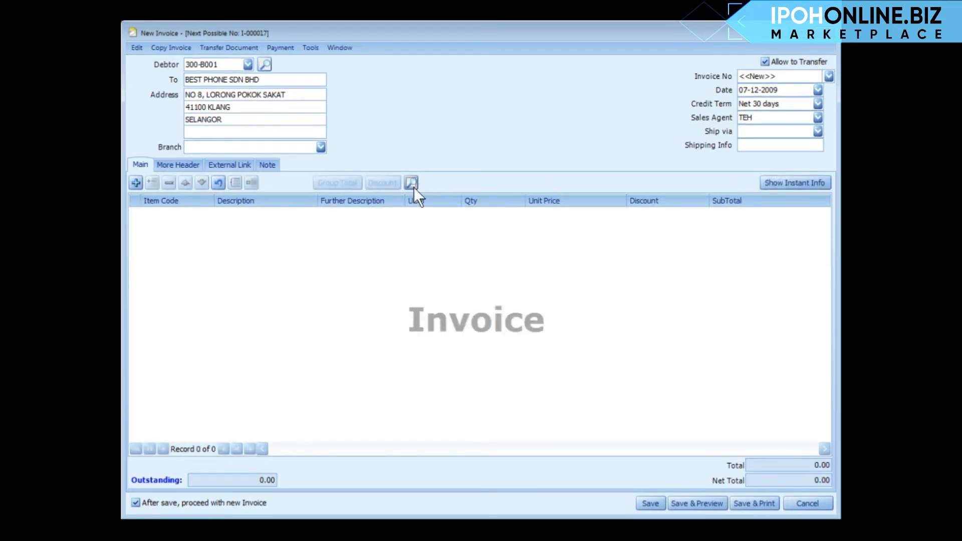
mouse_move(411, 182)
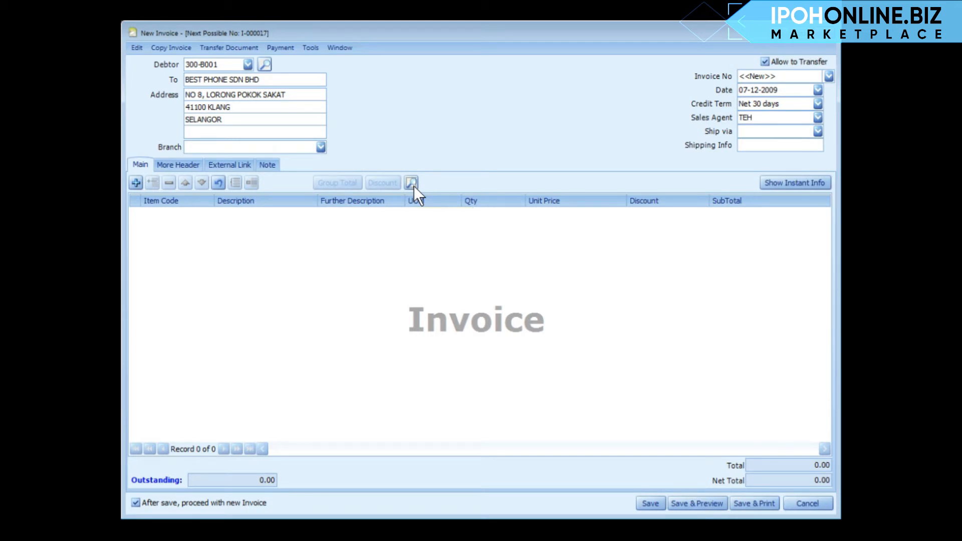
left_click(411, 182)
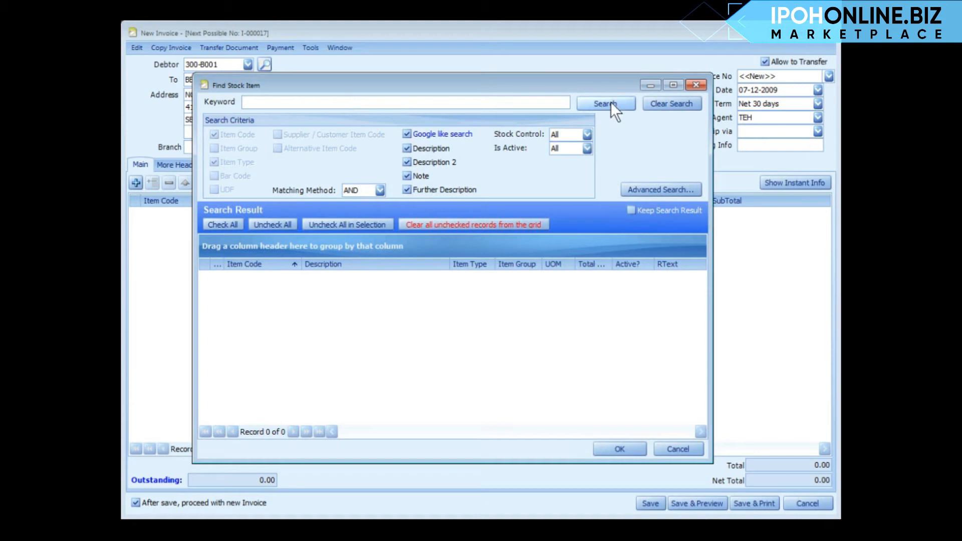
left_click(604, 103)
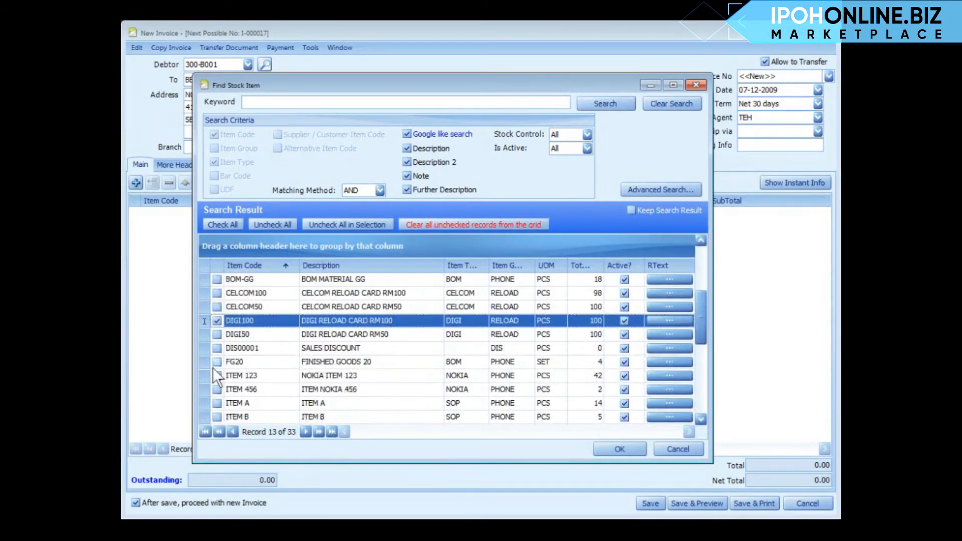
left_click(618, 449)
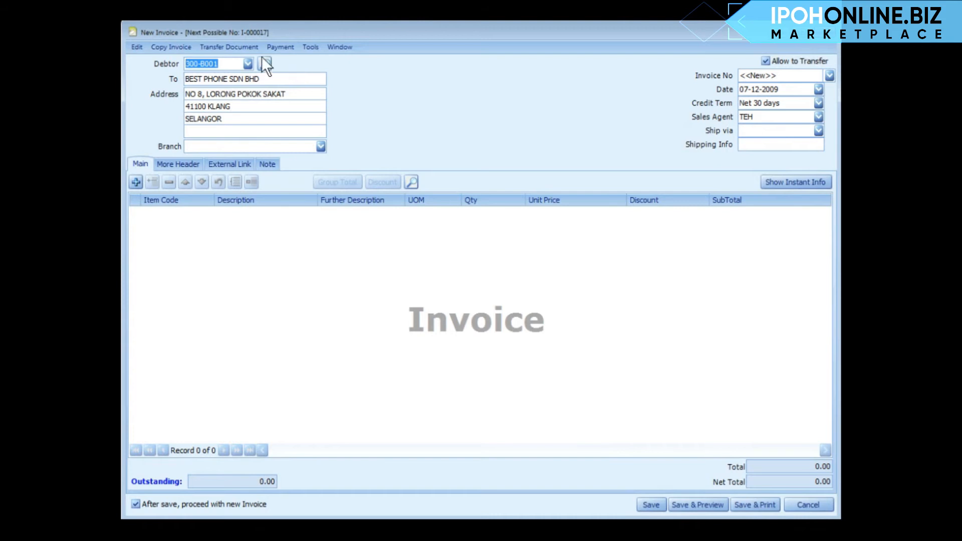
Transfer full delivery order DO-000008 into the invoice, adding ITEM A, NOKIA 8800 and SAMSUNG SGH-E900
left_click(228, 47)
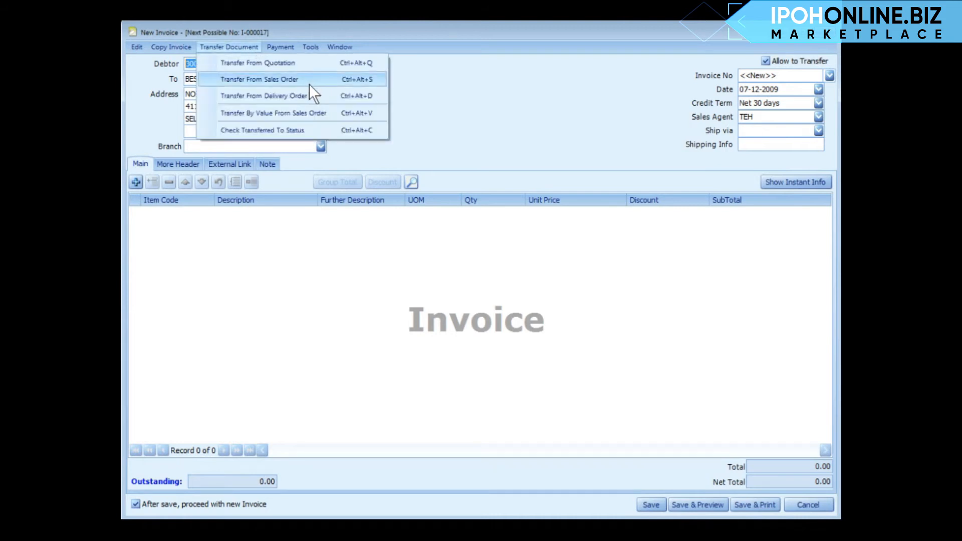
mouse_move(319, 96)
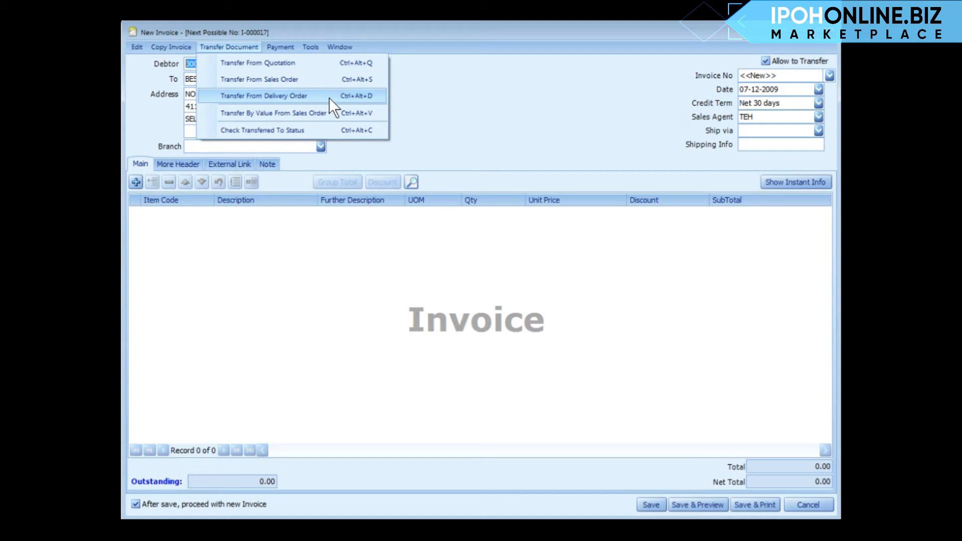
left_click(263, 96)
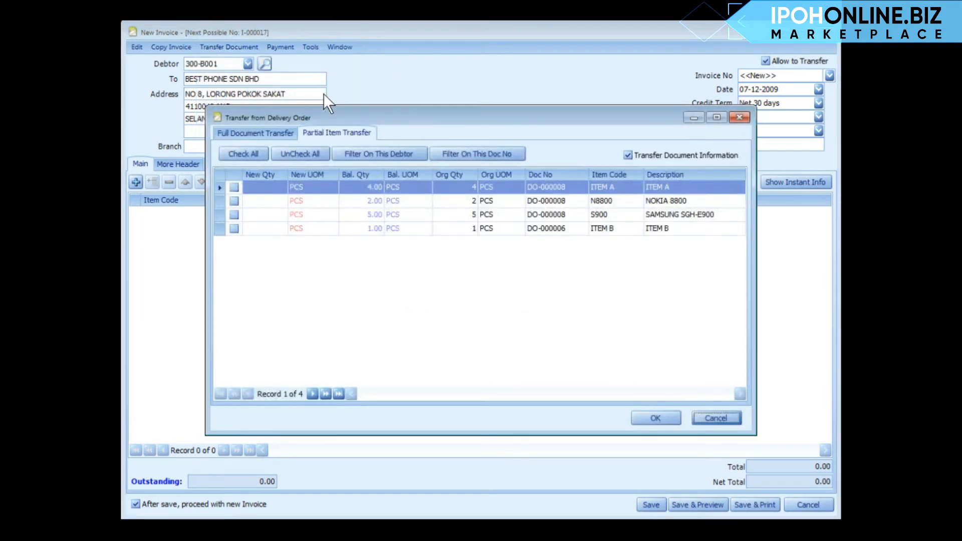
left_click(254, 132)
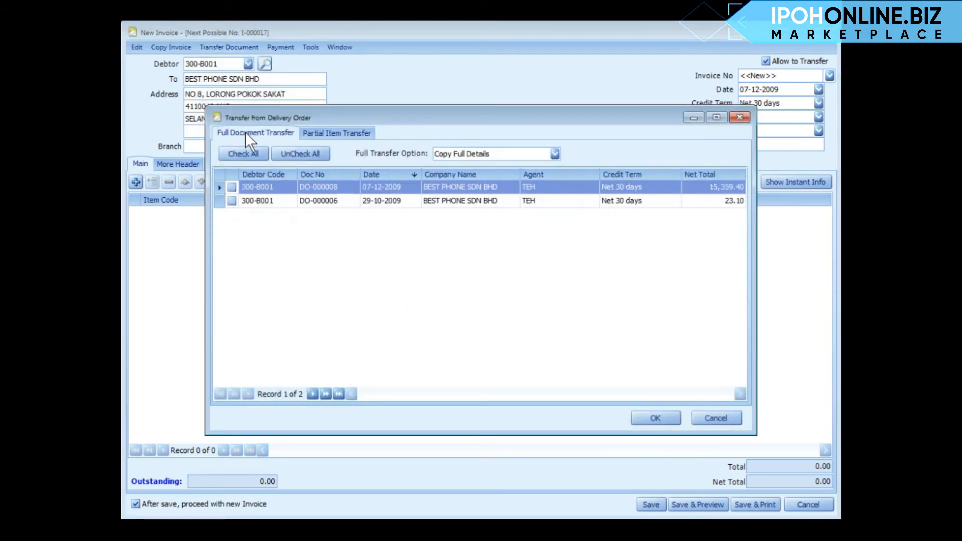
left_click(231, 187)
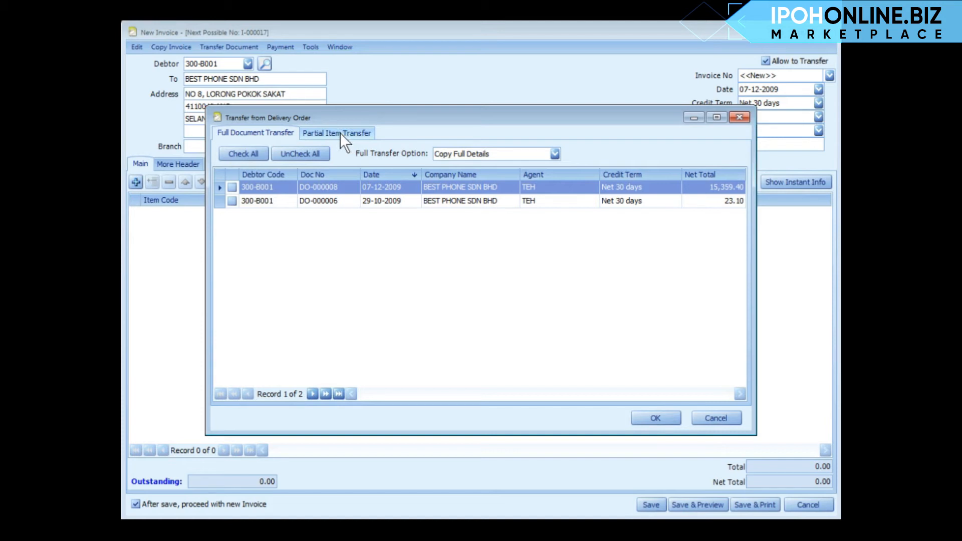
left_click(336, 132)
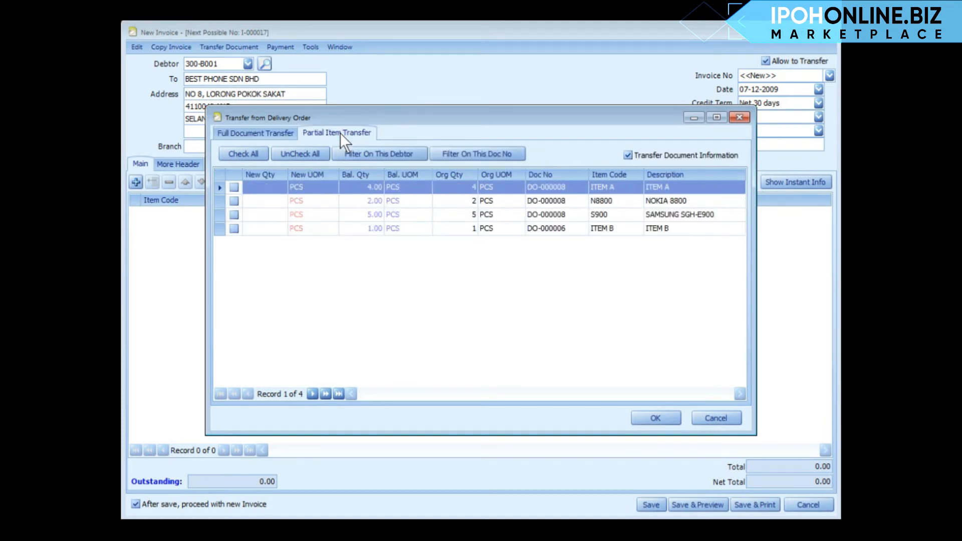
left_click(254, 133)
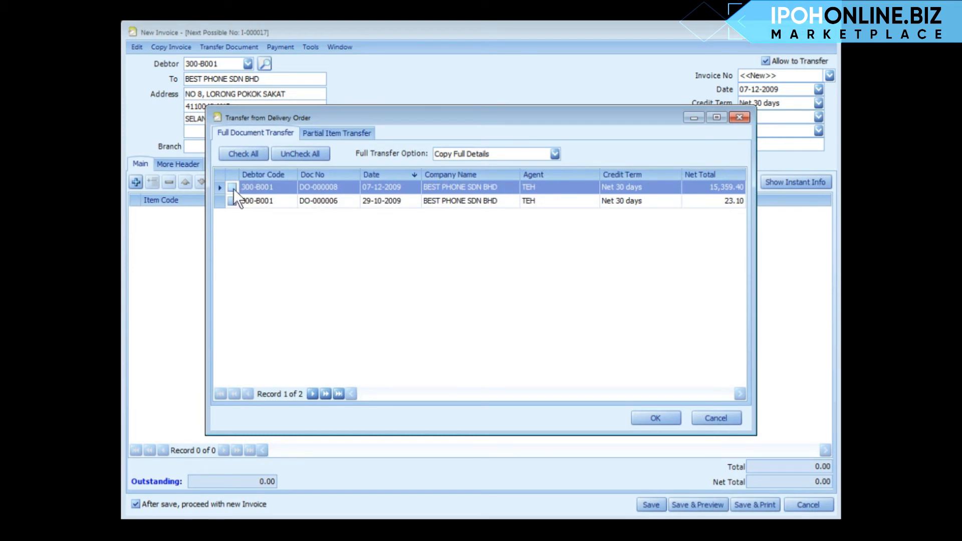
left_click(231, 187)
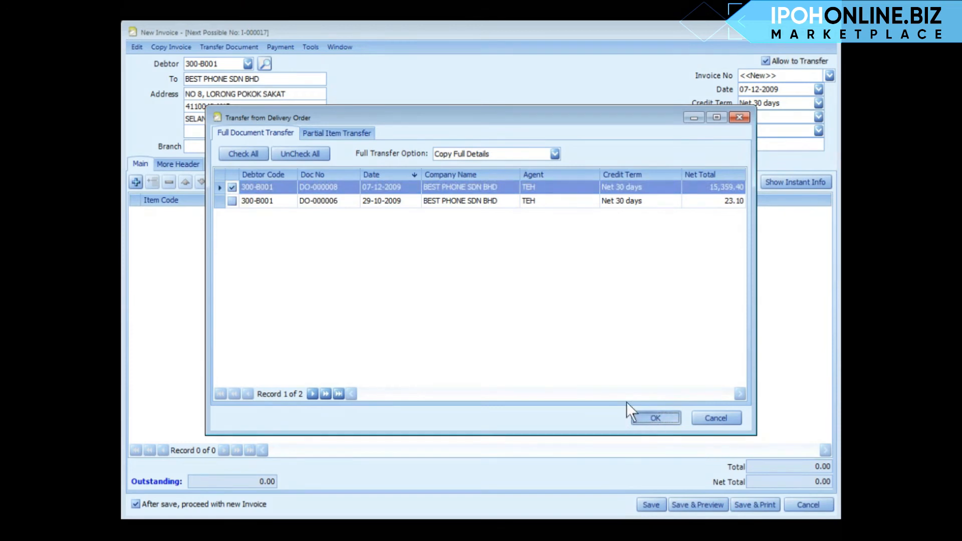
left_click(653, 417)
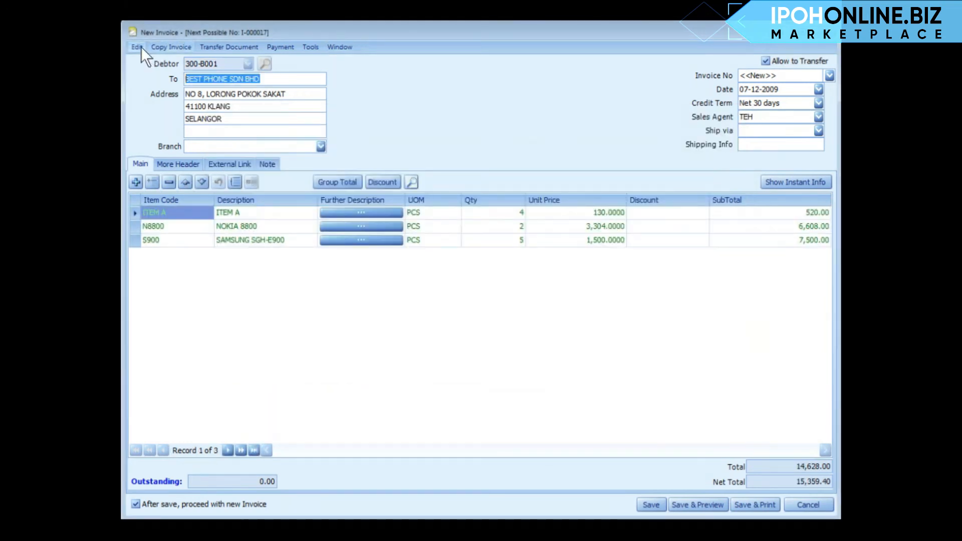
left_click(136, 47)
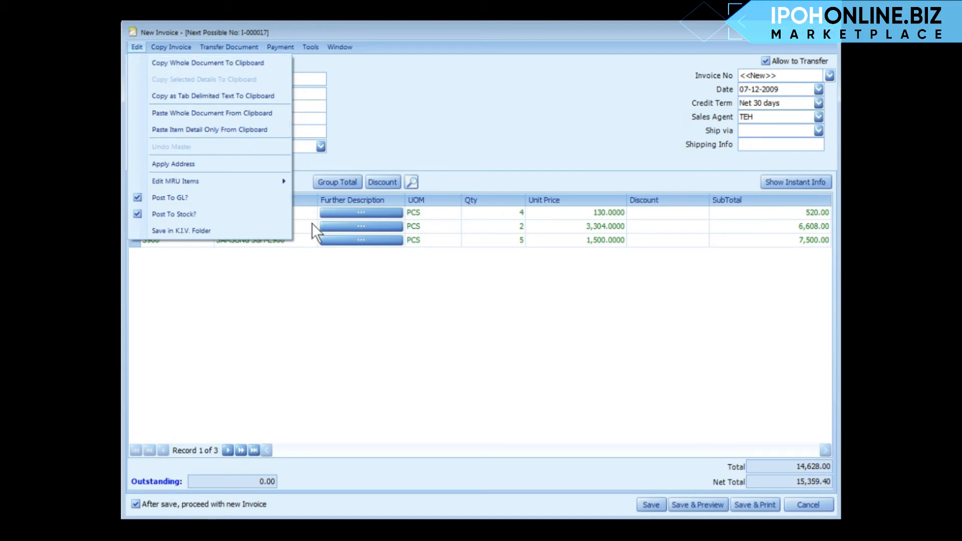
mouse_move(208, 114)
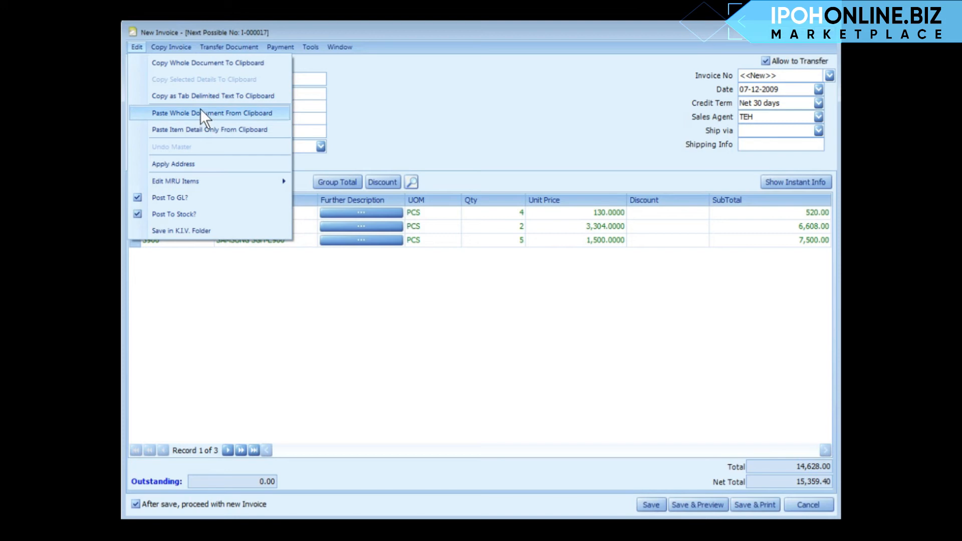
mouse_move(211, 130)
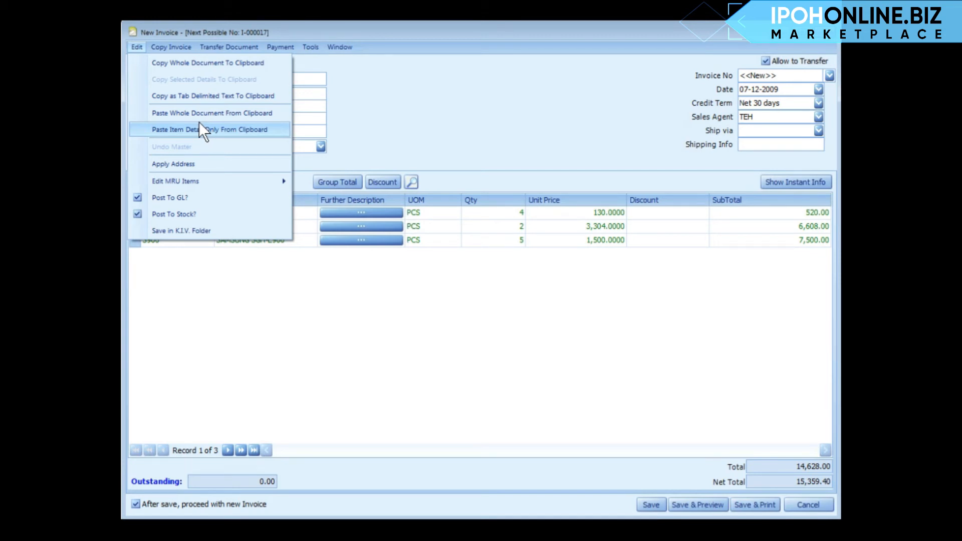
left_click(171, 47)
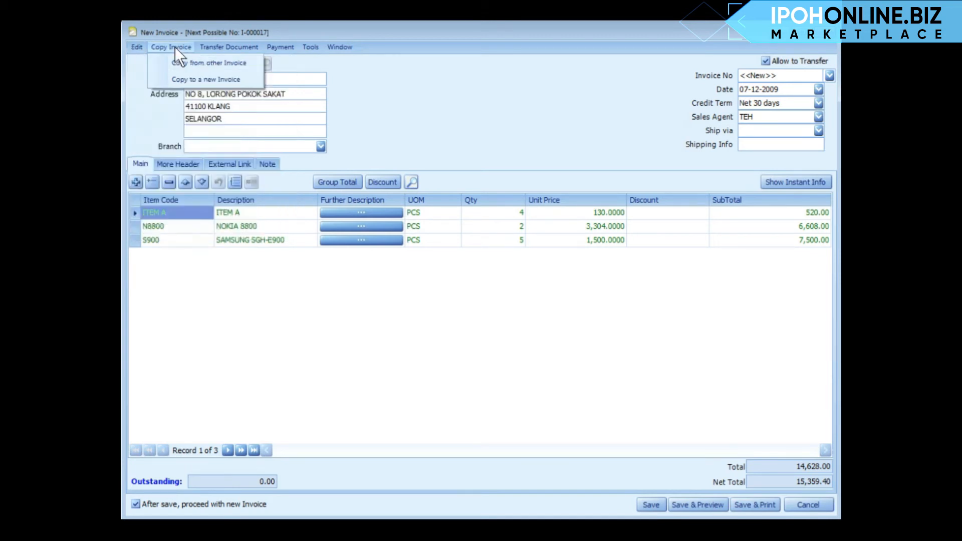
mouse_move(209, 62)
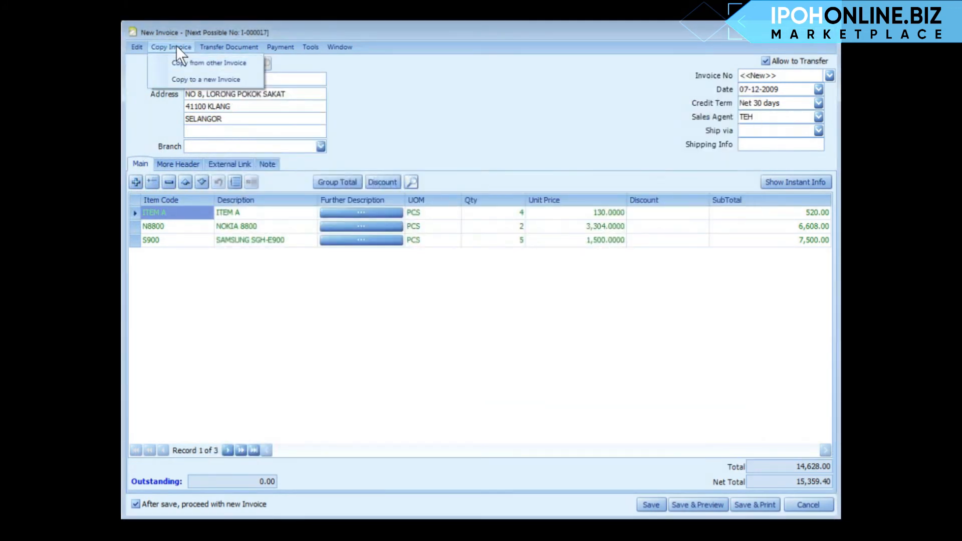
mouse_move(204, 78)
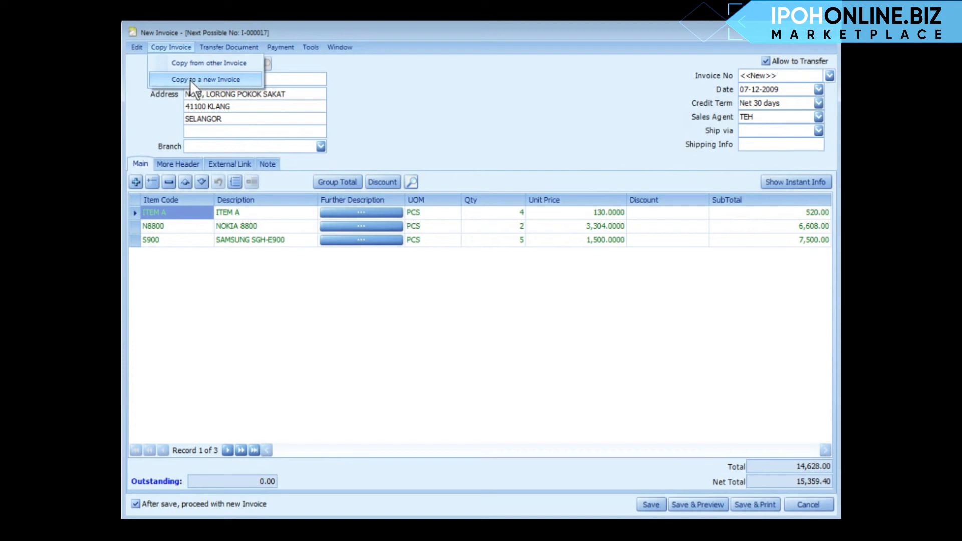
left_click(206, 79)
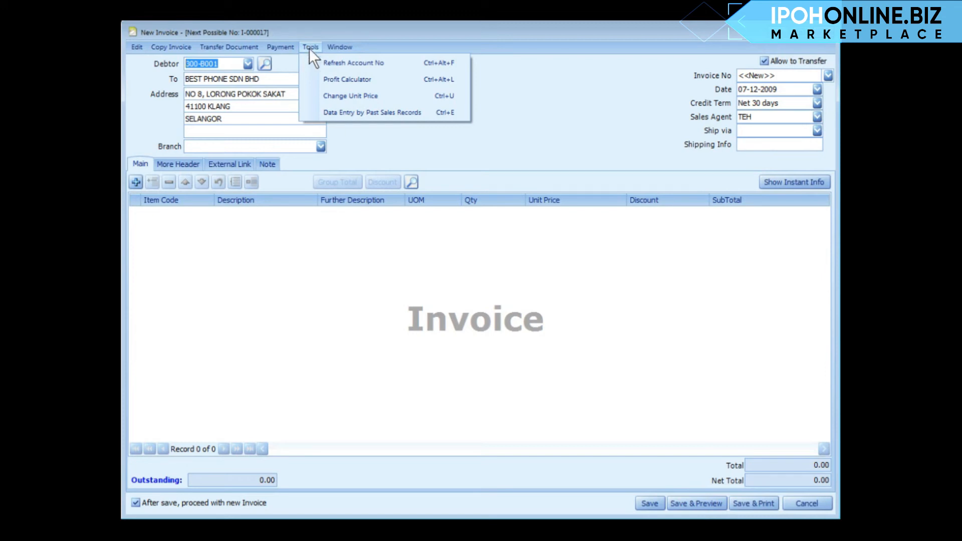
mouse_move(365, 112)
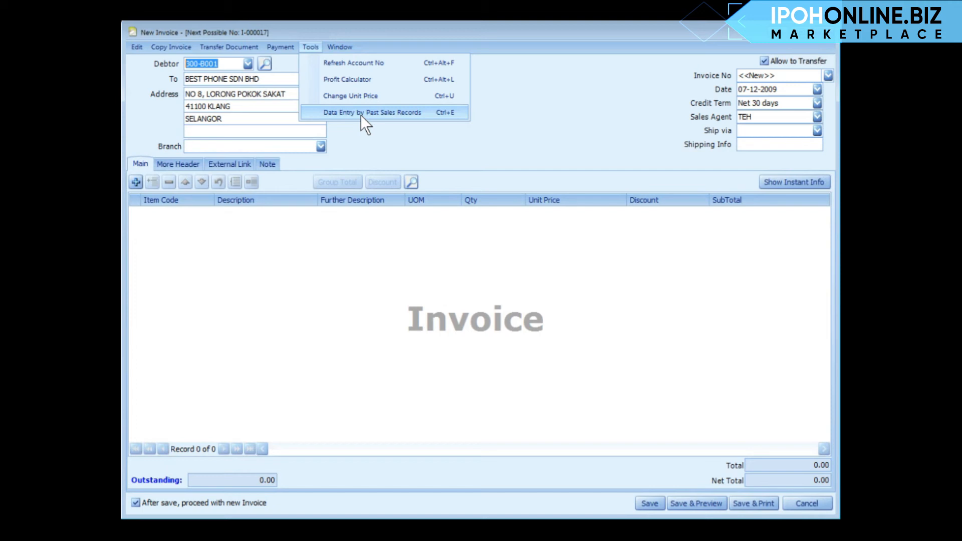
Enter lines from past sales records: ITEM A ×5, N80 ×3, NOKIA ITEM 123 ×4, net total 5,340.30
left_click(371, 112)
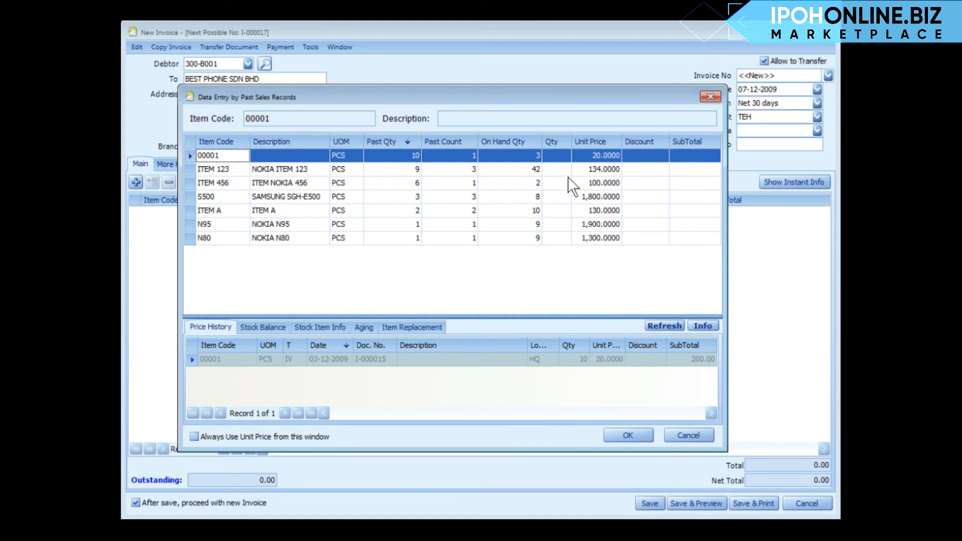
mouse_move(211, 179)
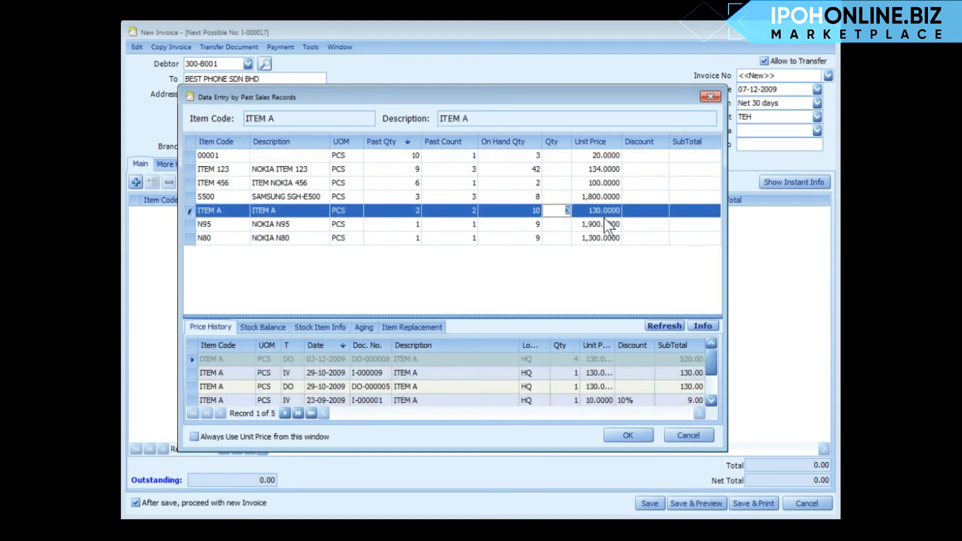
type("5")
left_click(557, 168)
type("4")
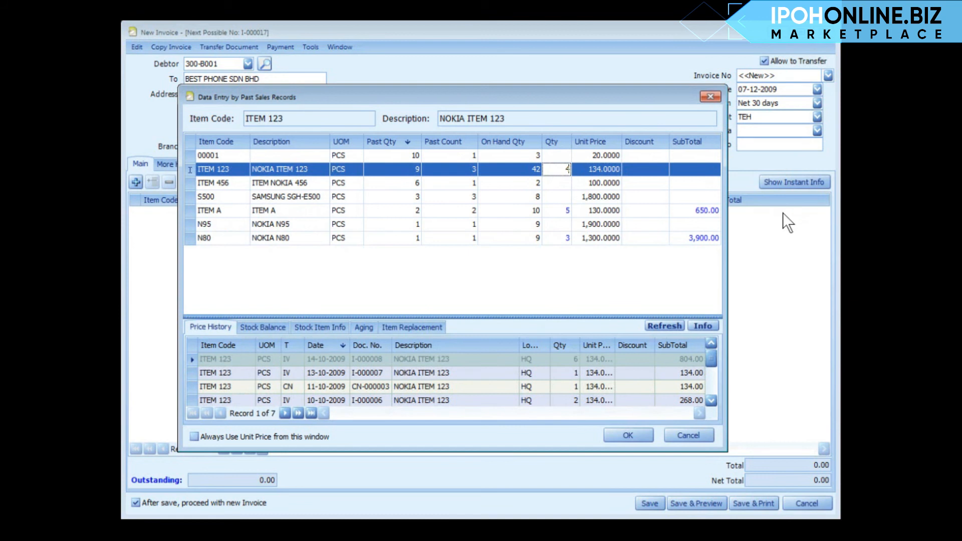
left_click(626, 435)
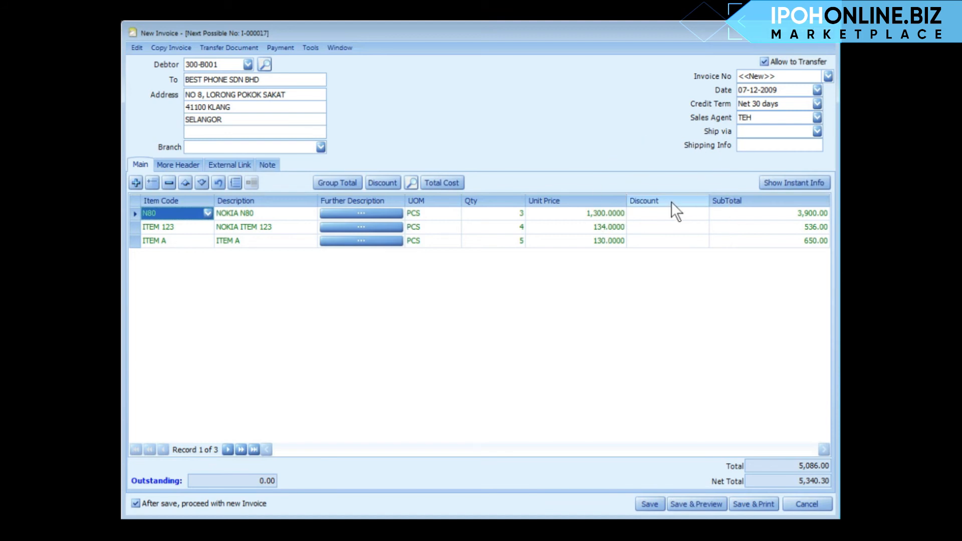
Add the Discount Amount column to the invoice grid via Column Chooser
right_click(643, 200)
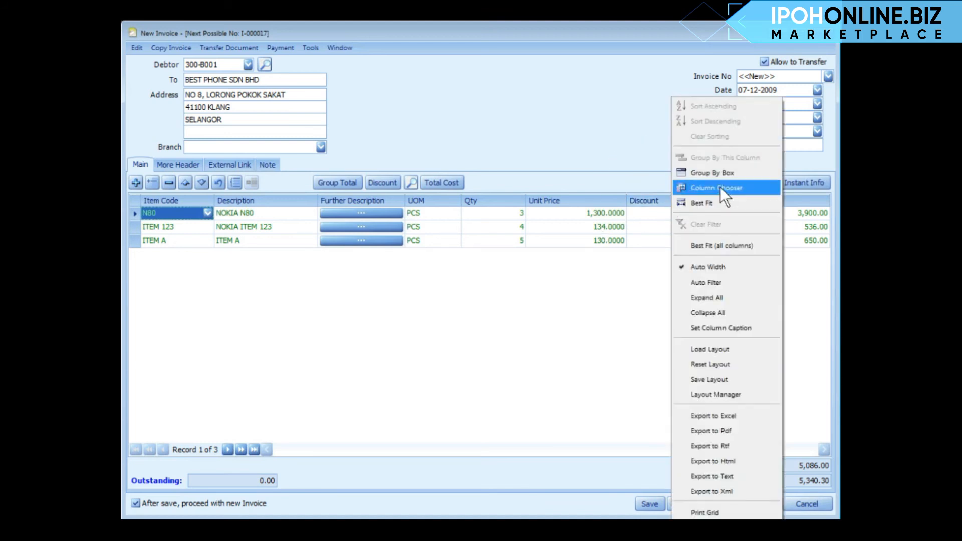
left_click(715, 187)
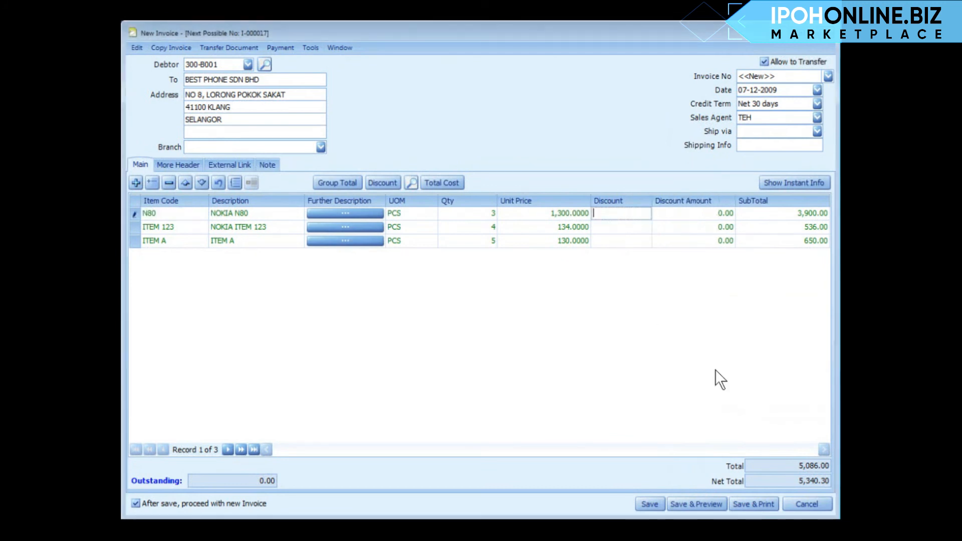
Give the lines discounts of 5, 5%+5%+10% and 5+5%, net total 5,190.28
type("5%")
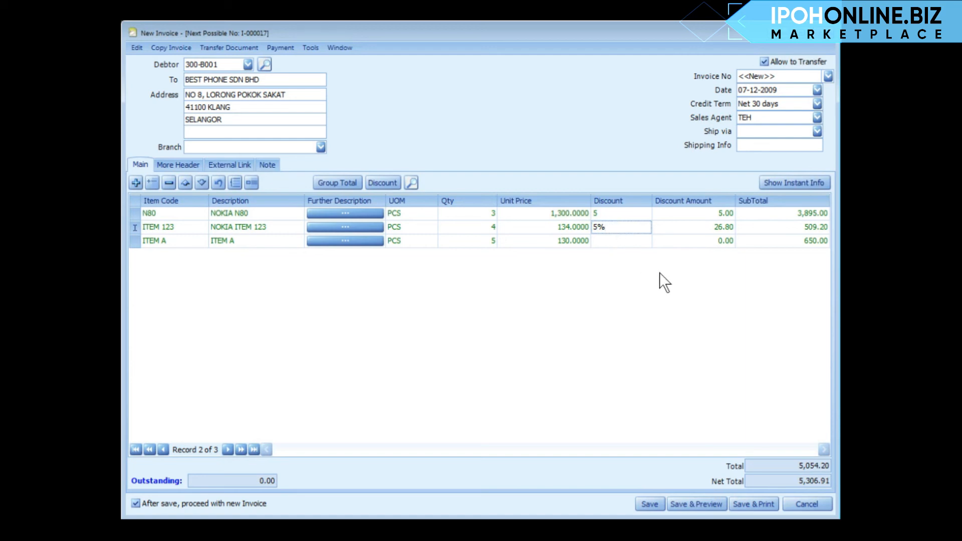
type("+5%")
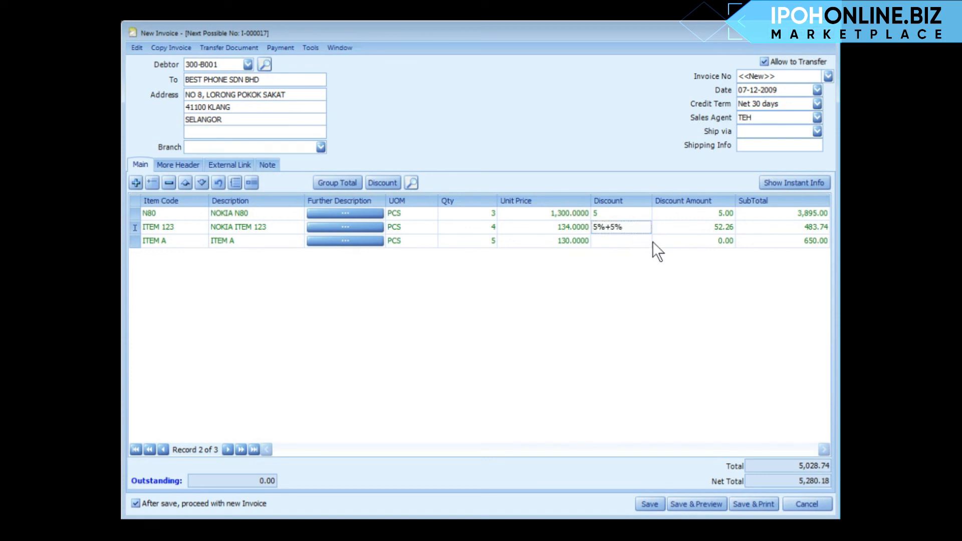
type("+10%")
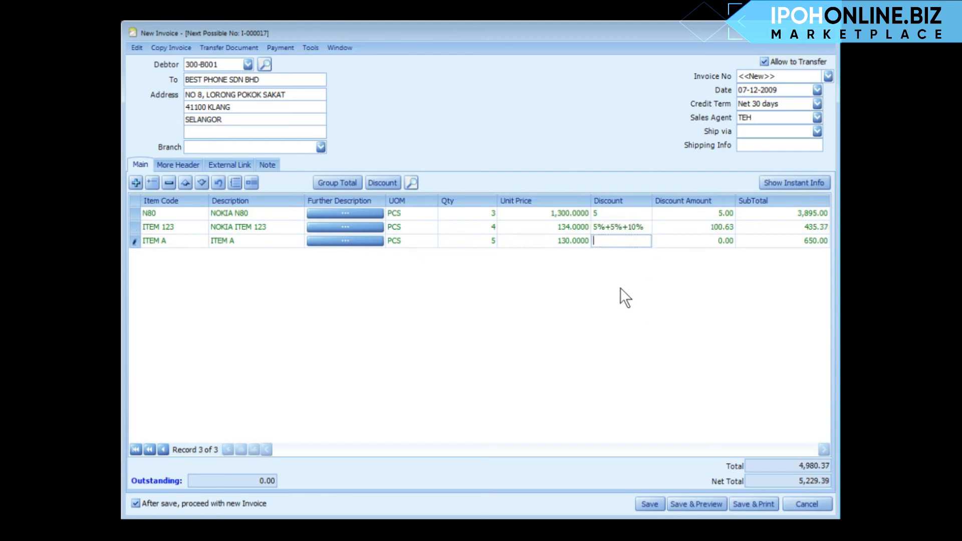
type("5+5%")
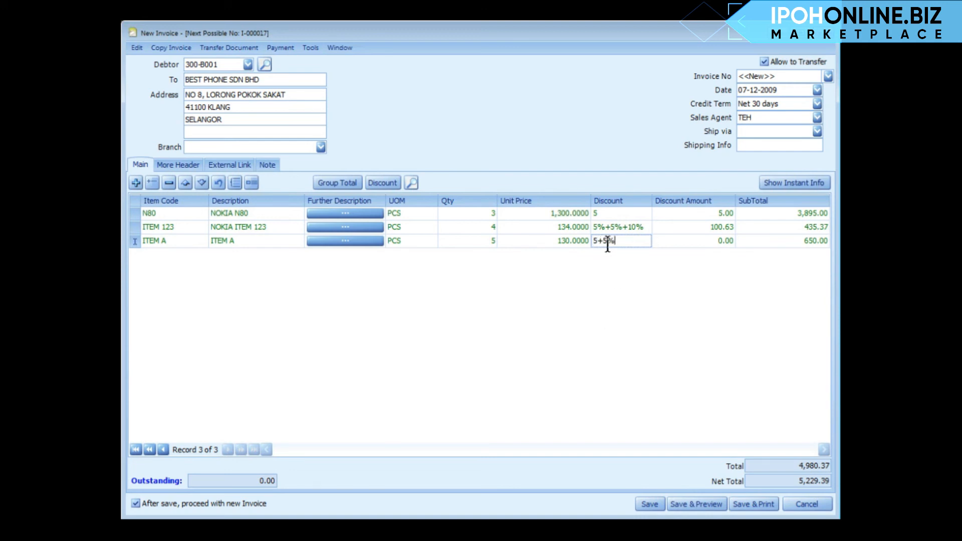
key("Enter")
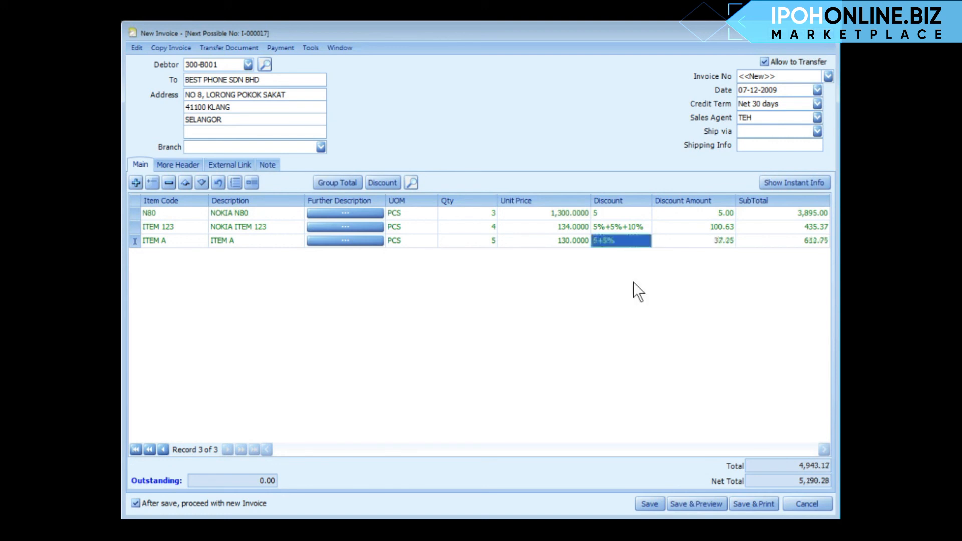
Add a 5% By Percent discount row described 'Discount 5 %', then close the invoice
left_click(382, 183)
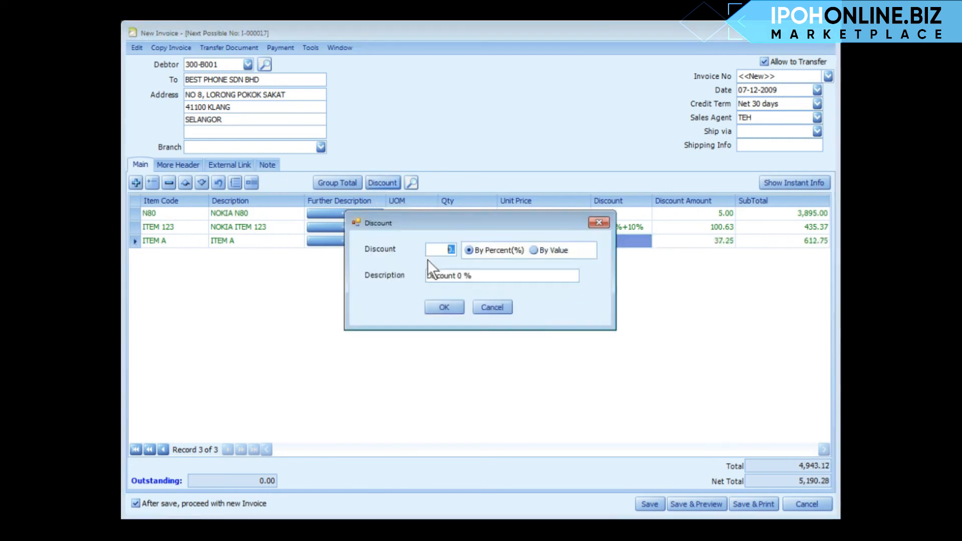
type("5")
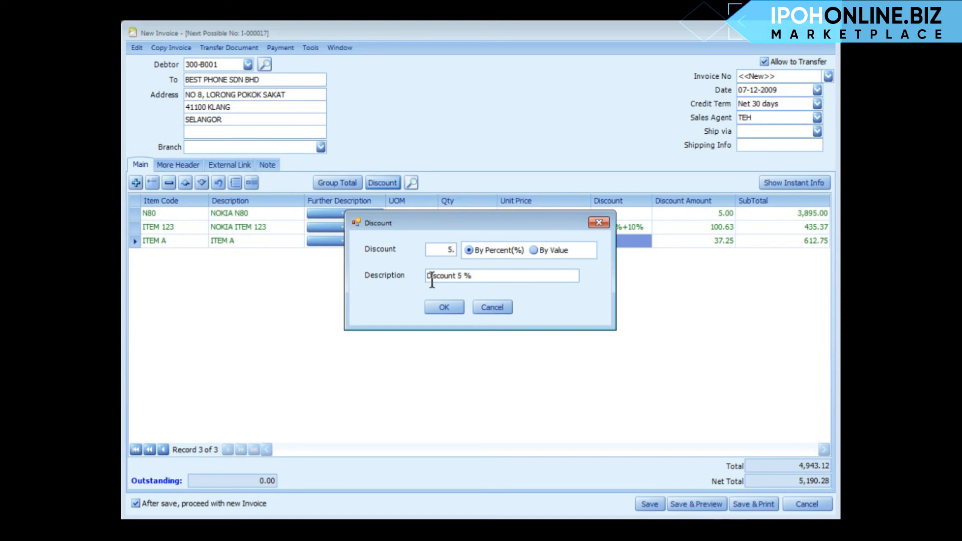
left_click(444, 307)
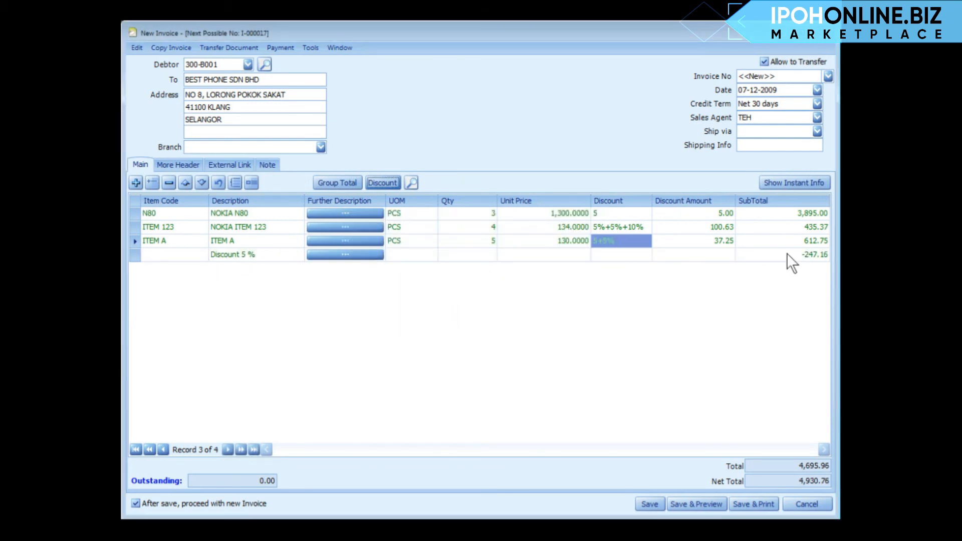
left_click(806, 503)
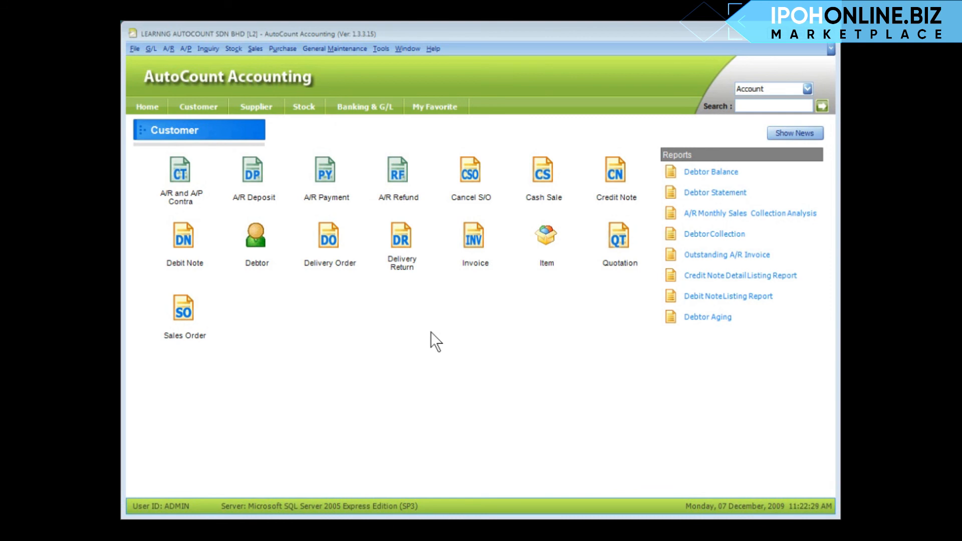
Open quotation QT-000002 for CARE PHONE SDN BHD with its five items totalling 5,012.00
double_click(618, 237)
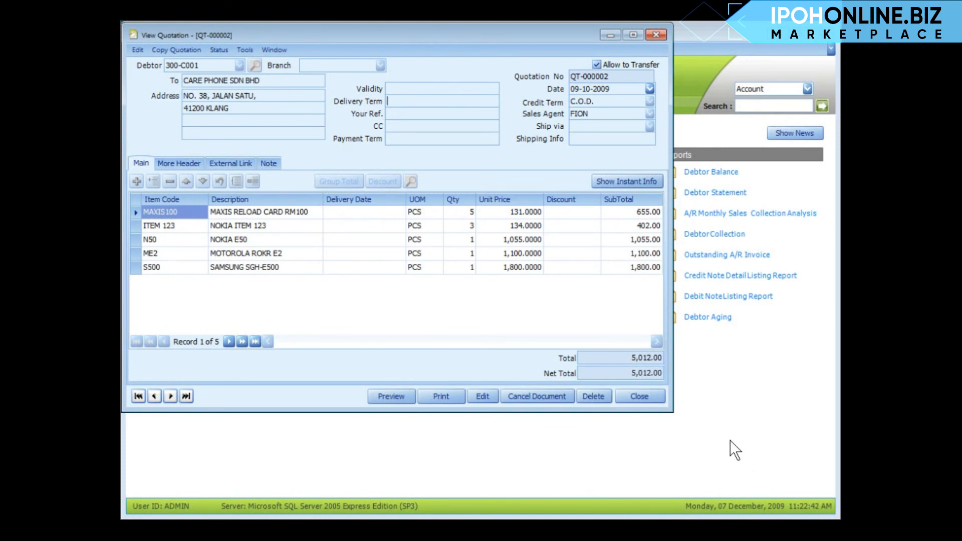
mouse_move(534, 459)
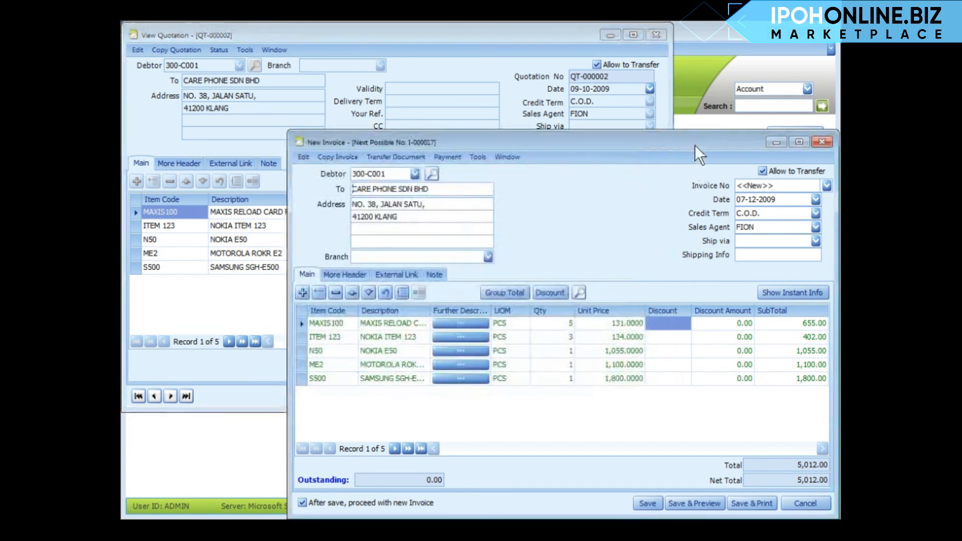
mouse_move(610, 431)
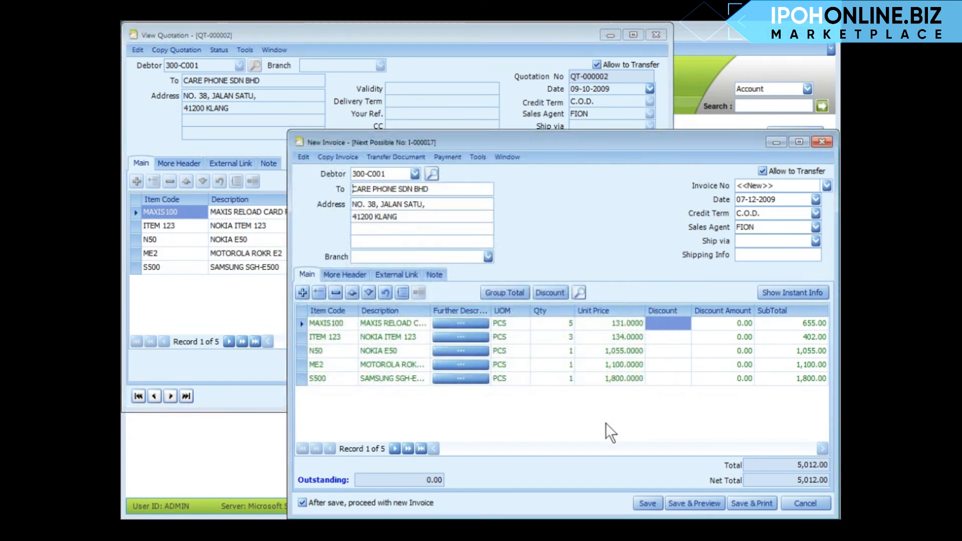